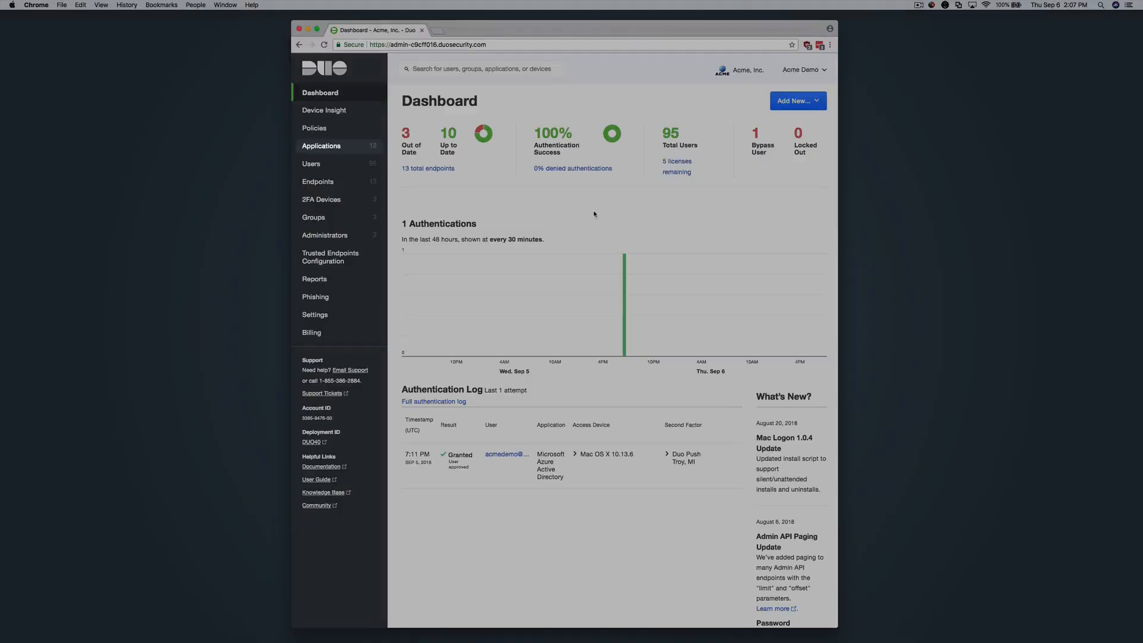
Search the application catalog for 'az' and start protecting Microsoft Azure Active Directory.
{"action": "left_click", "coordinate": [320, 145]}
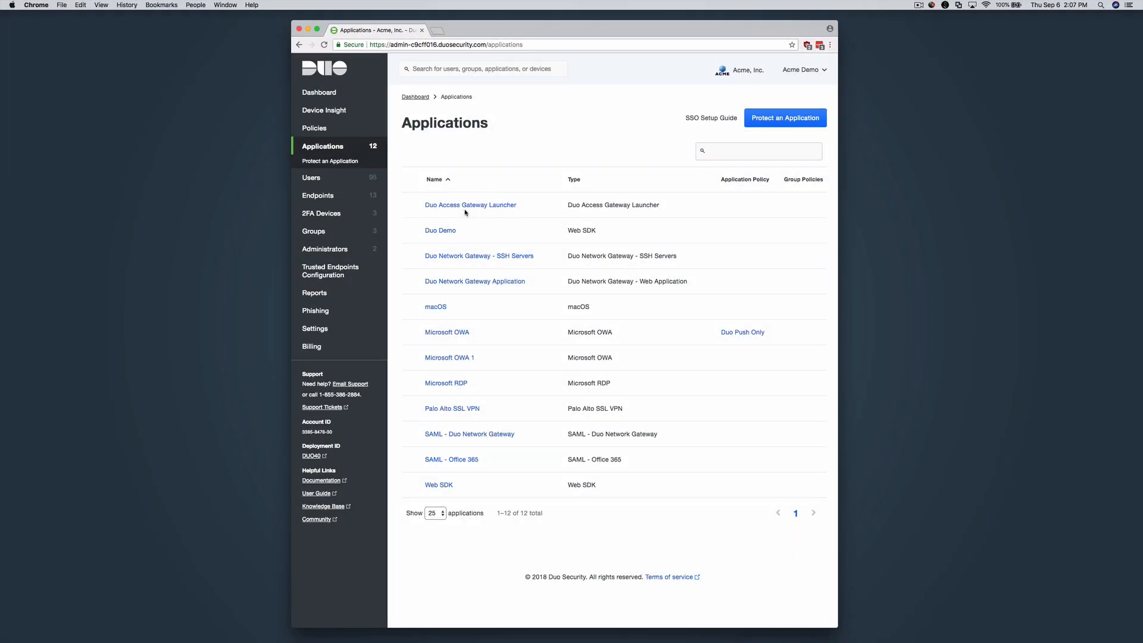
{"action": "type", "text": "azure"}
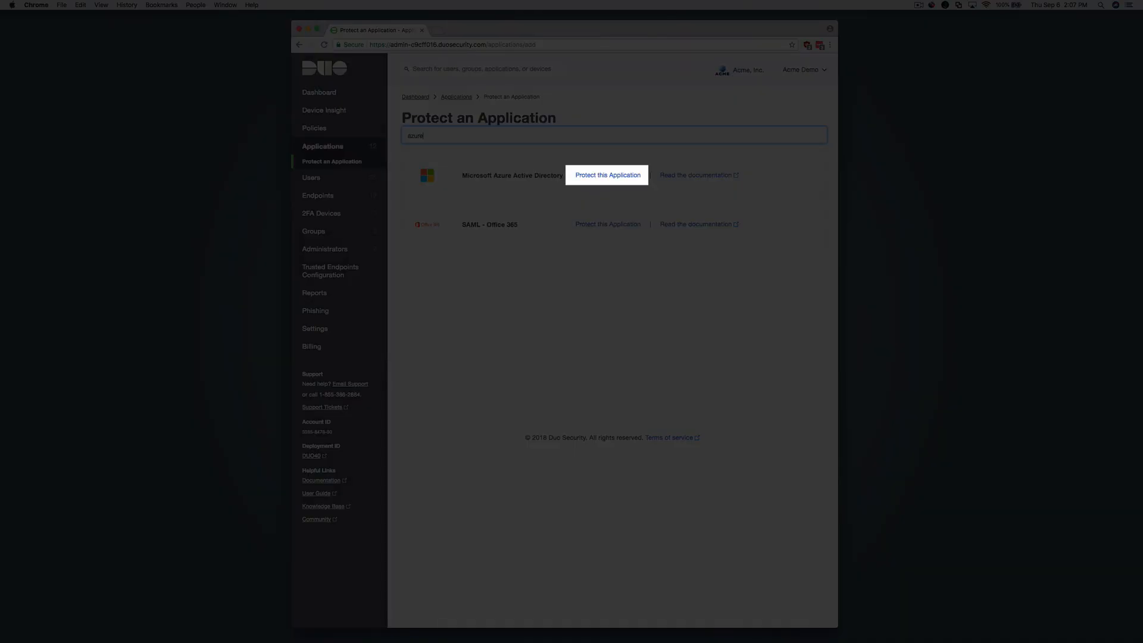
{"action": "left_click", "coordinate": [606, 174]}
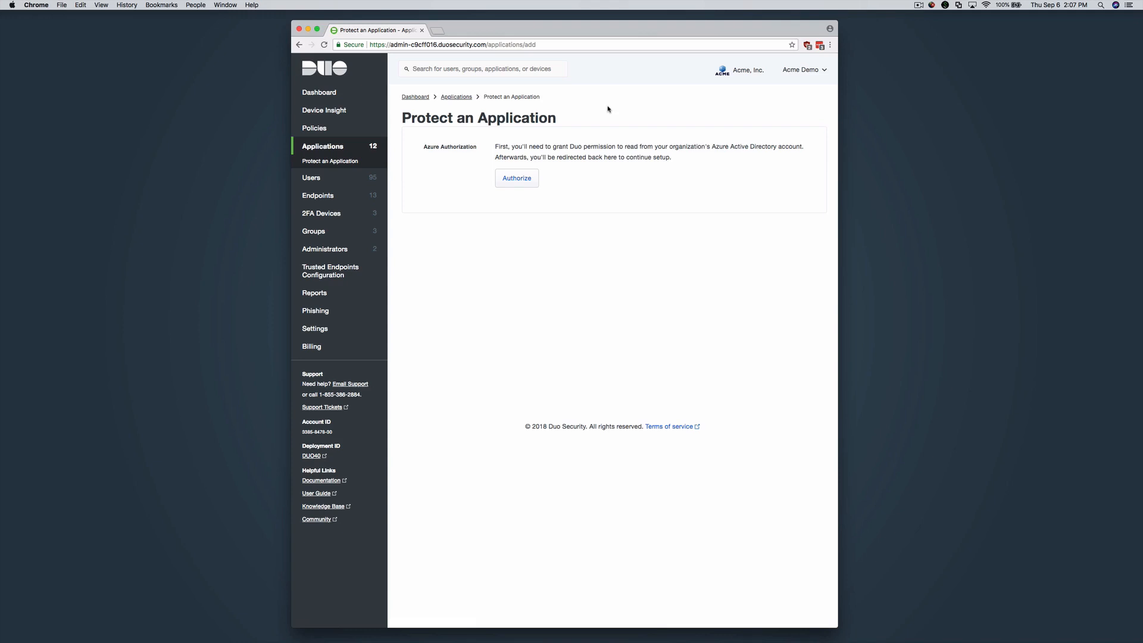
{"action": "mouse_move", "coordinate": [543, 177]}
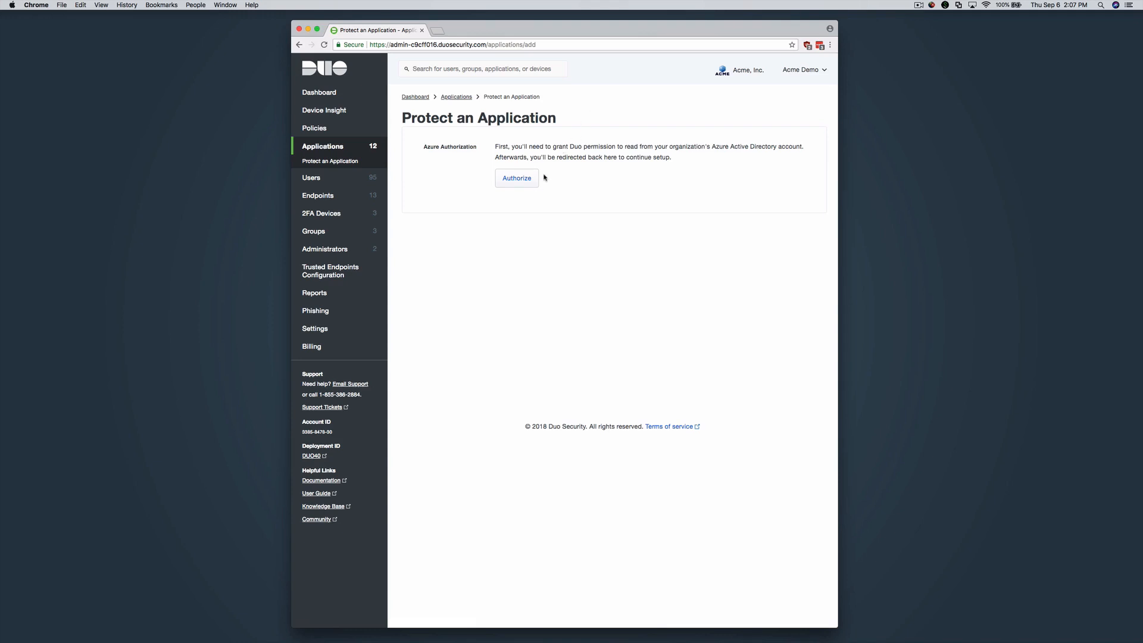
Authorize Duo, sign in as the admin account, and accept the requested organization permissions.
{"action": "left_click", "coordinate": [516, 177]}
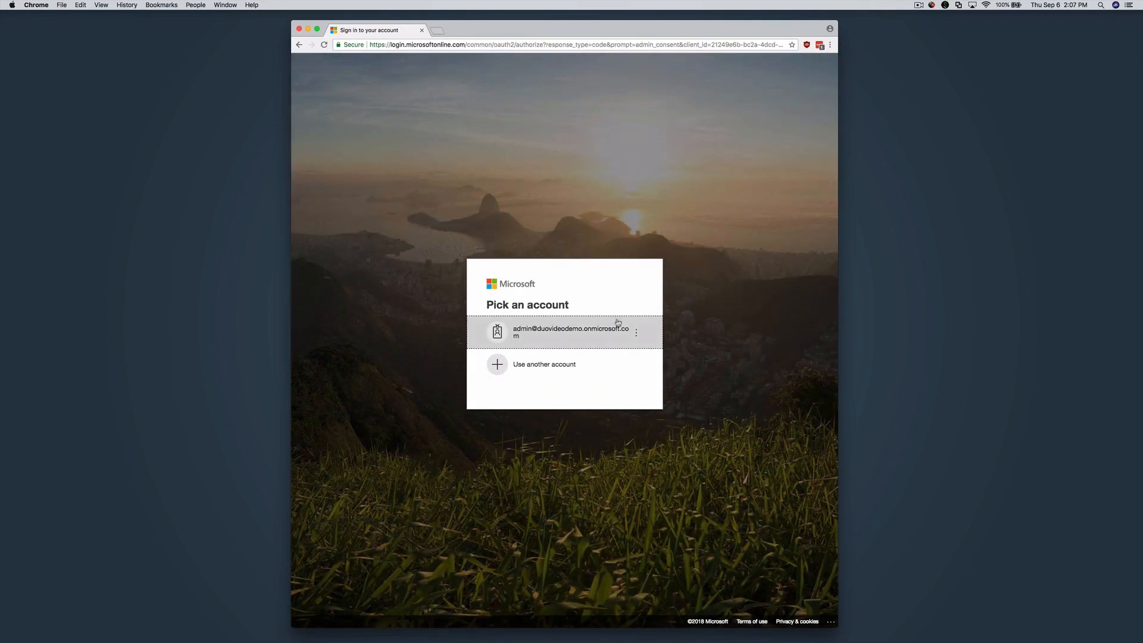
{"action": "left_click", "coordinate": [571, 332]}
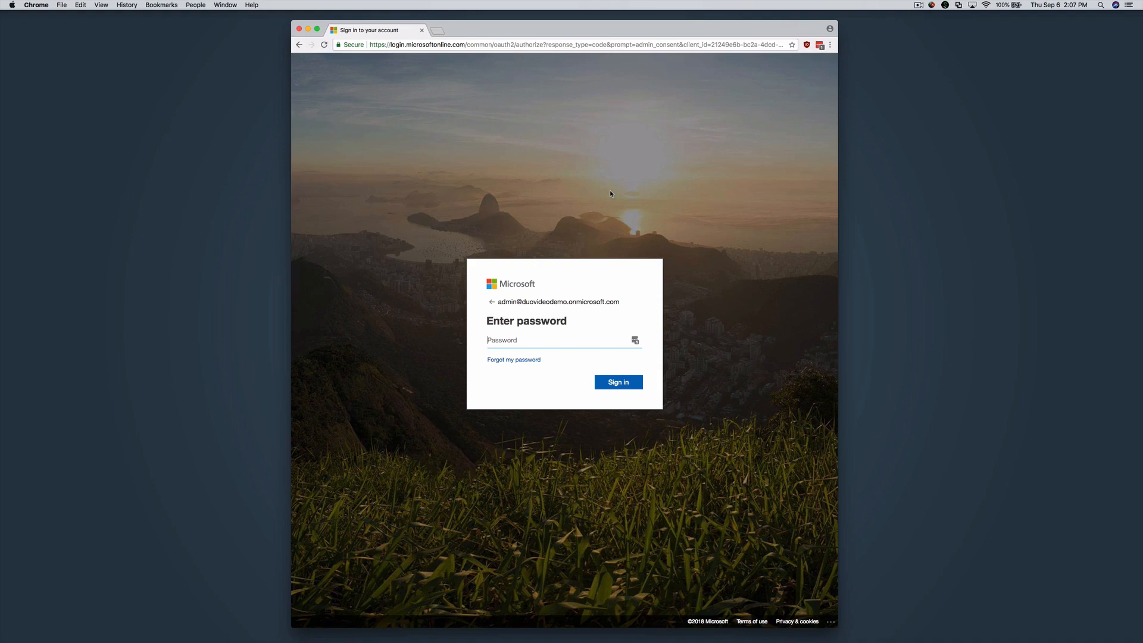
{"action": "mouse_move", "coordinate": [615, 192]}
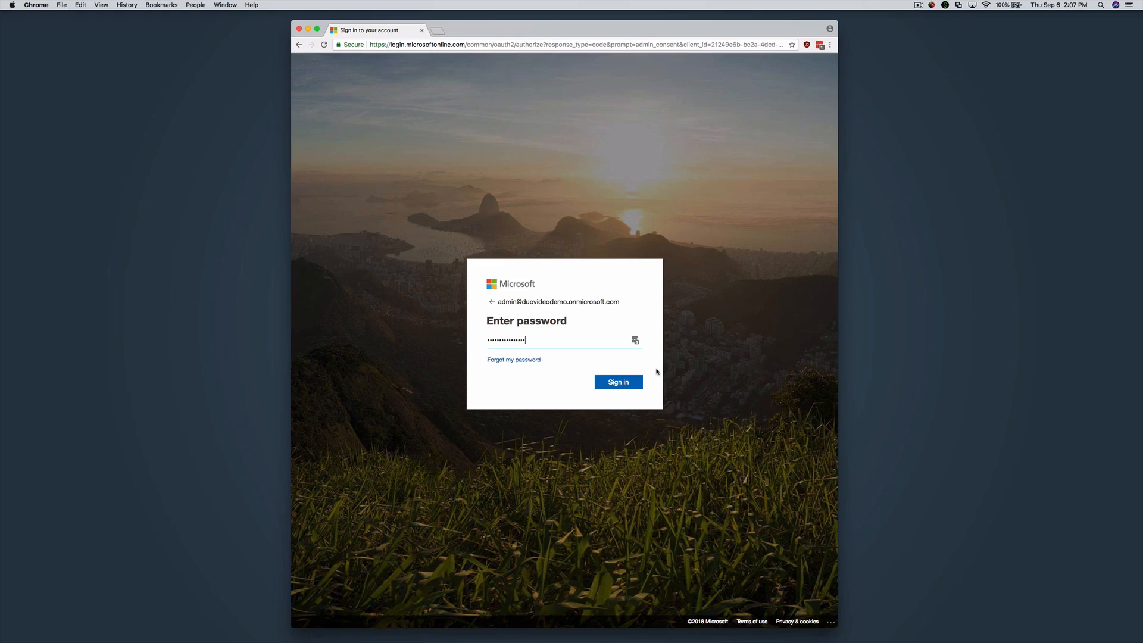
{"action": "left_click", "coordinate": [618, 382]}
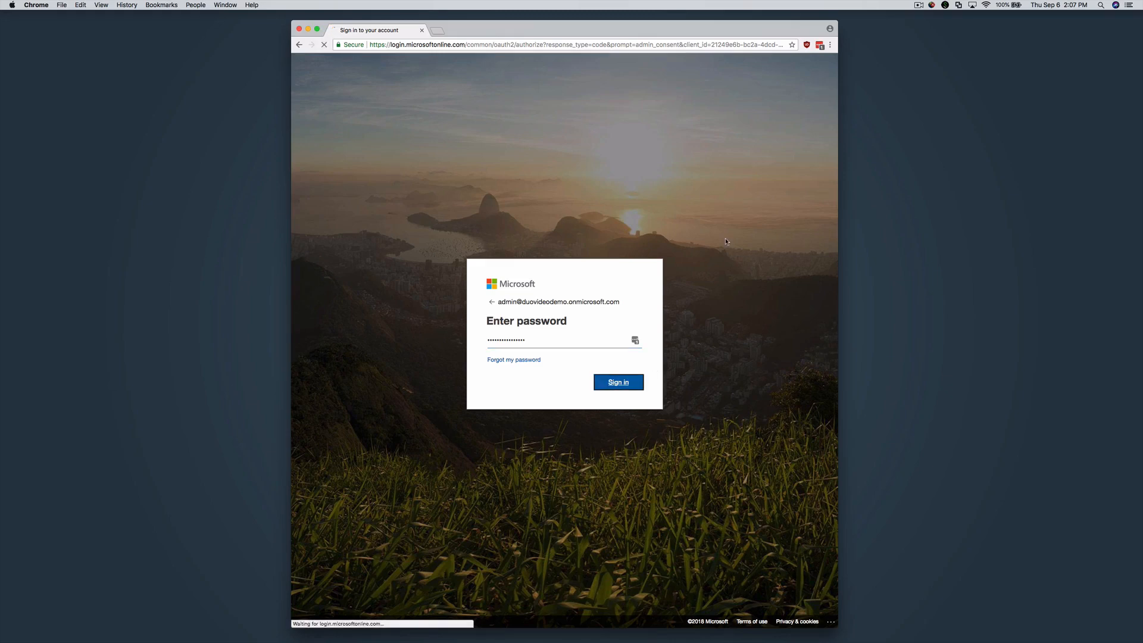
{"action": "left_click", "coordinate": [618, 382]}
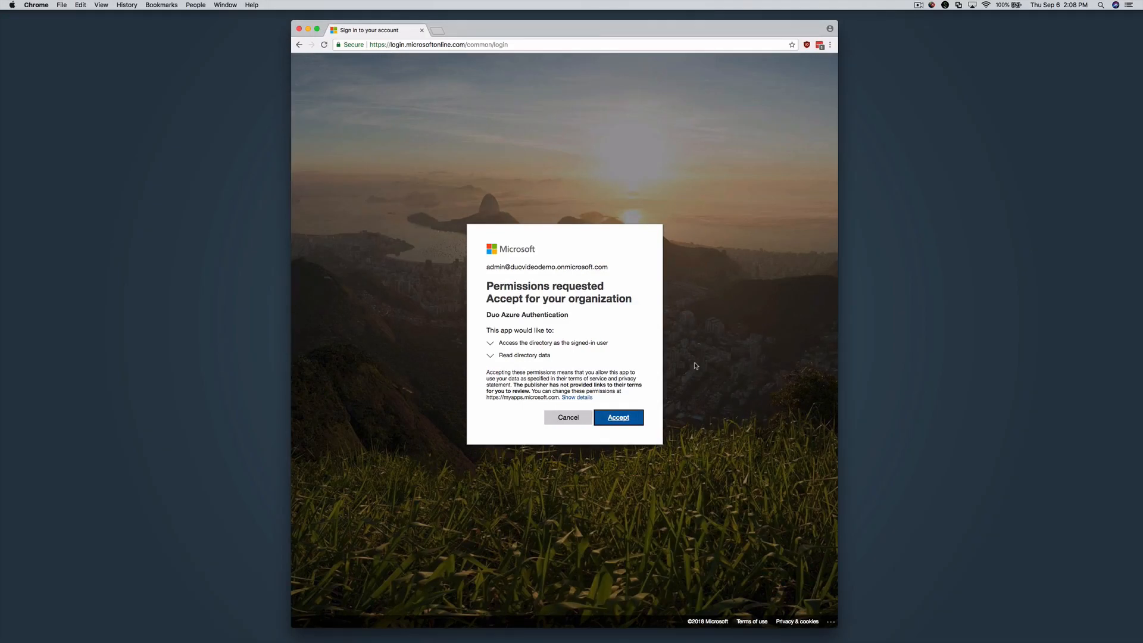
{"action": "left_click", "coordinate": [617, 417]}
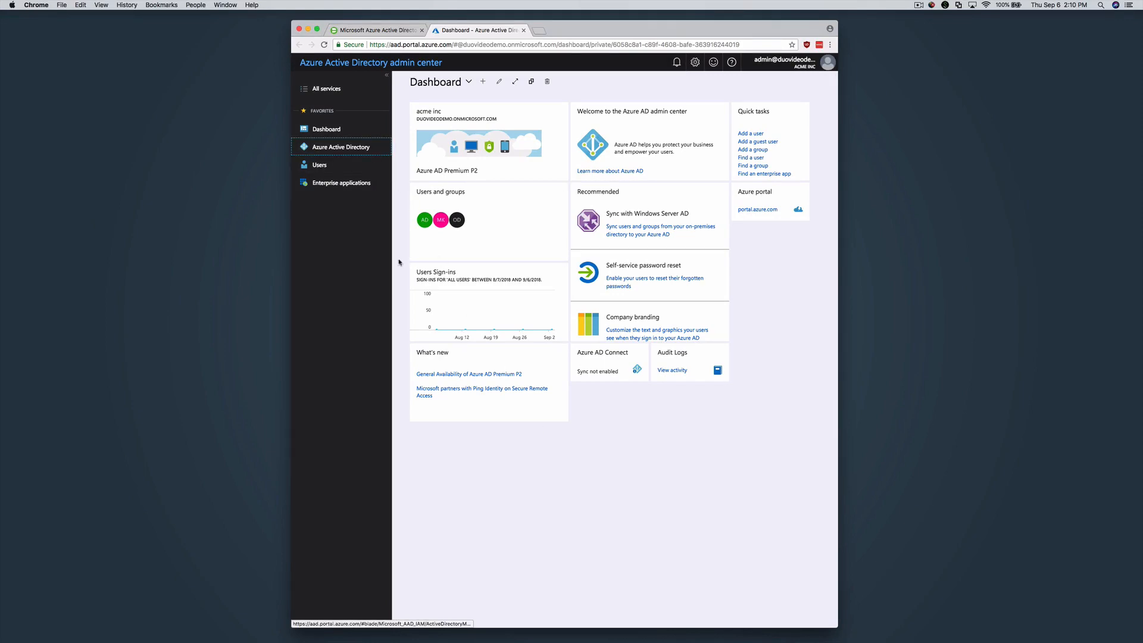
Bring up the acme inc Azure Active Directory overview from the favorites list.
{"action": "left_click", "coordinate": [341, 146]}
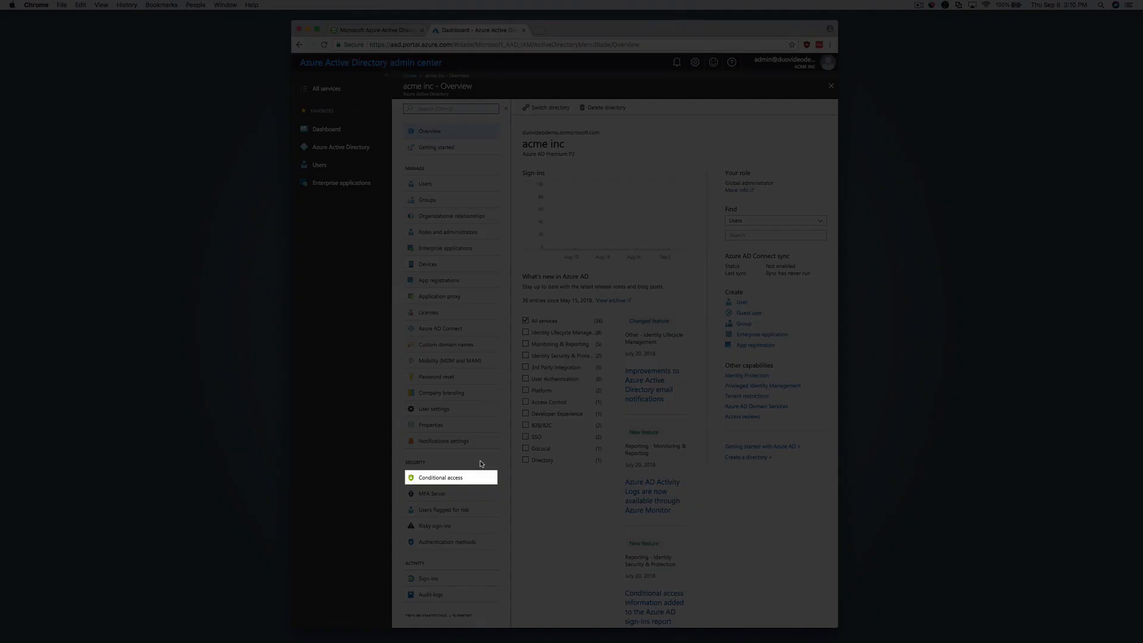
Reach a new custom control under Conditional access custom controls (preview).
{"action": "left_click", "coordinate": [442, 476]}
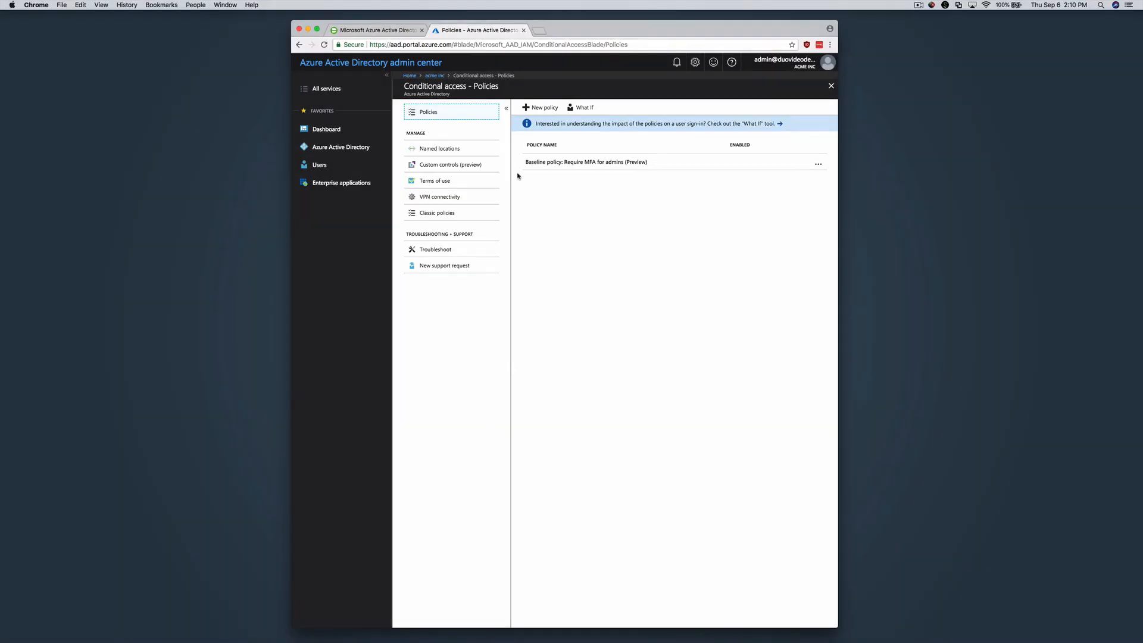
{"action": "left_click", "coordinate": [450, 164]}
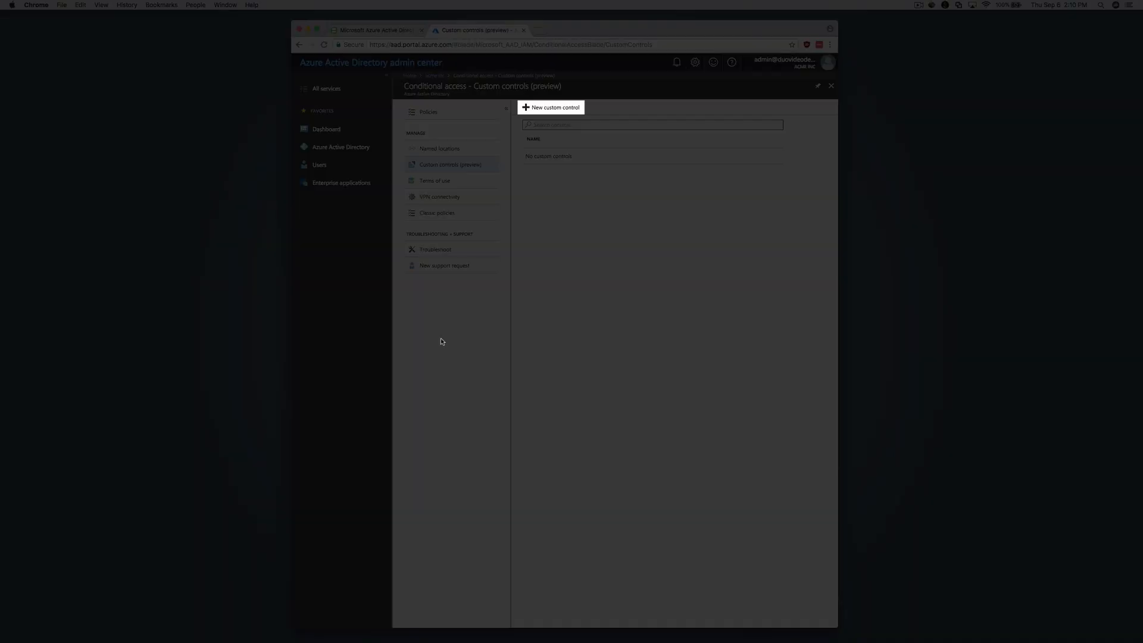
{"action": "left_click", "coordinate": [551, 107]}
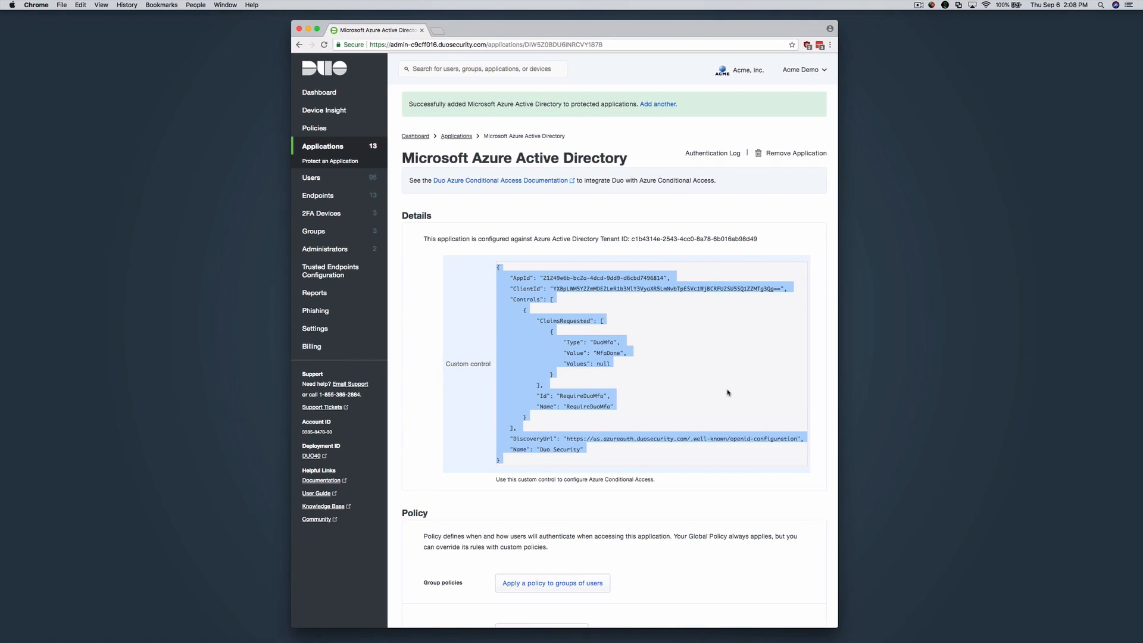
Create the RequireDuoMfa custom control from Duo's copied JSON and return to Policies.
{"action": "left_click", "coordinate": [478, 30]}
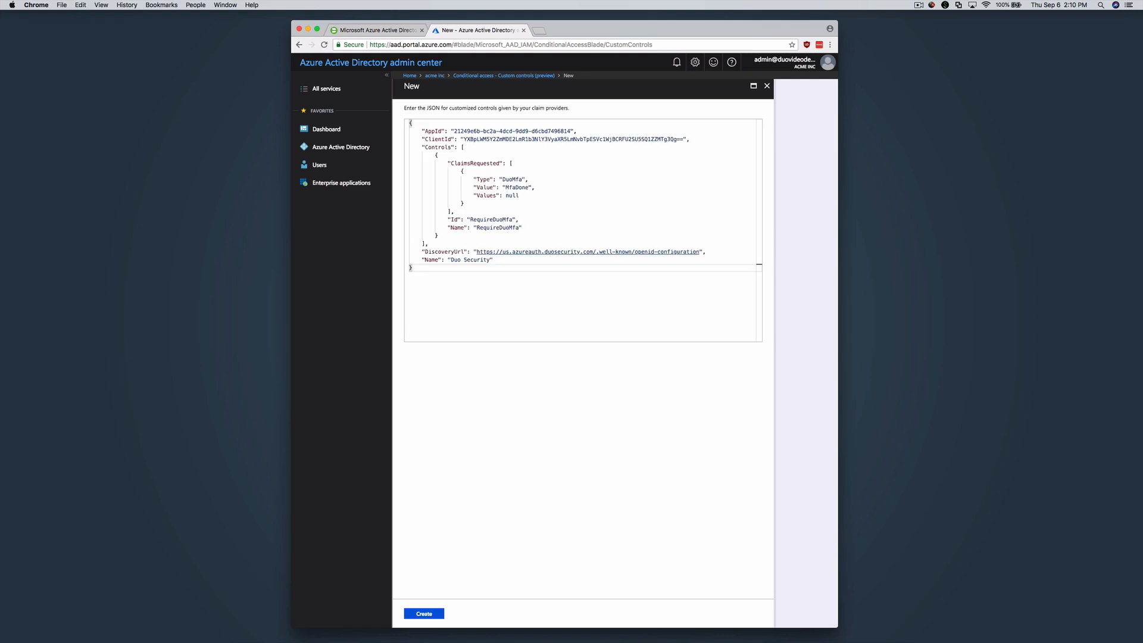
{"action": "left_click", "coordinate": [424, 613]}
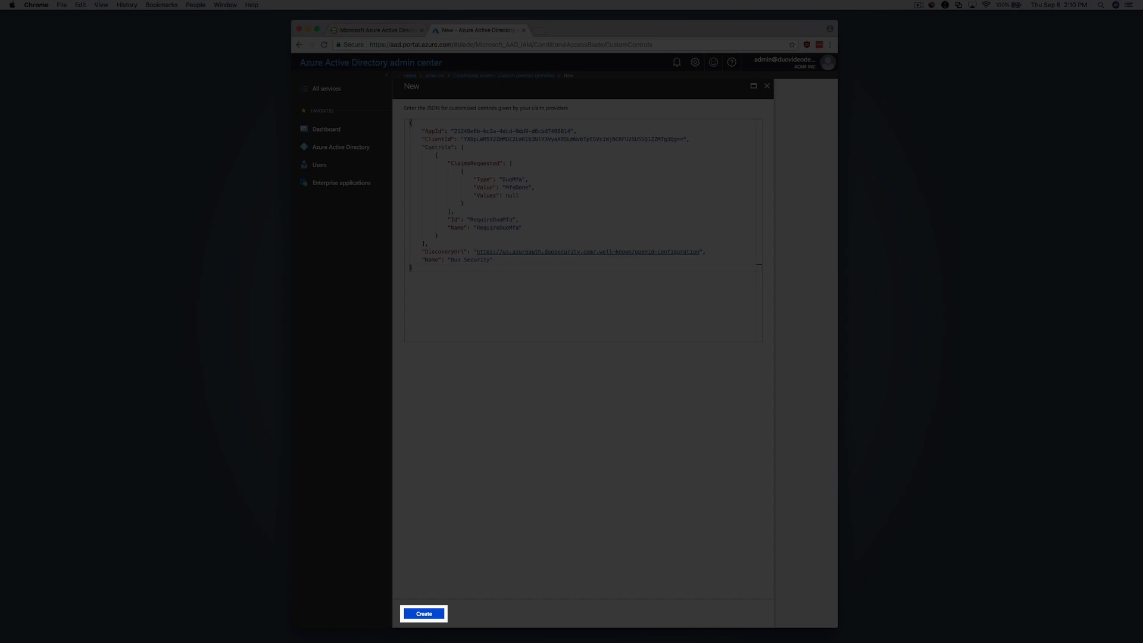
{"action": "left_click", "coordinate": [422, 613]}
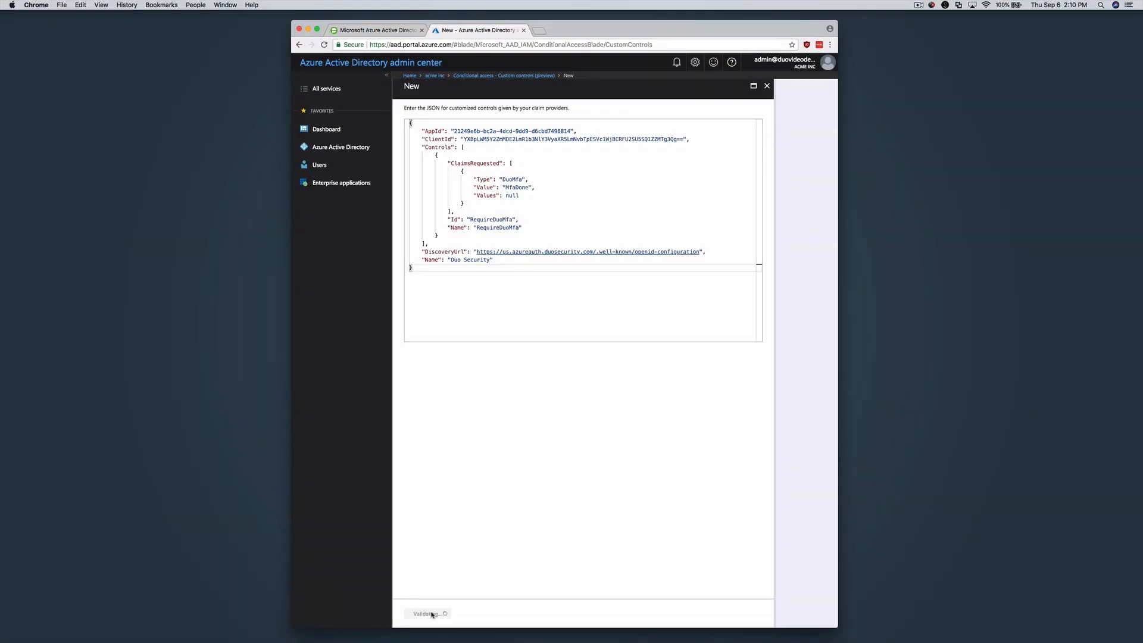
{"action": "left_click", "coordinate": [428, 613]}
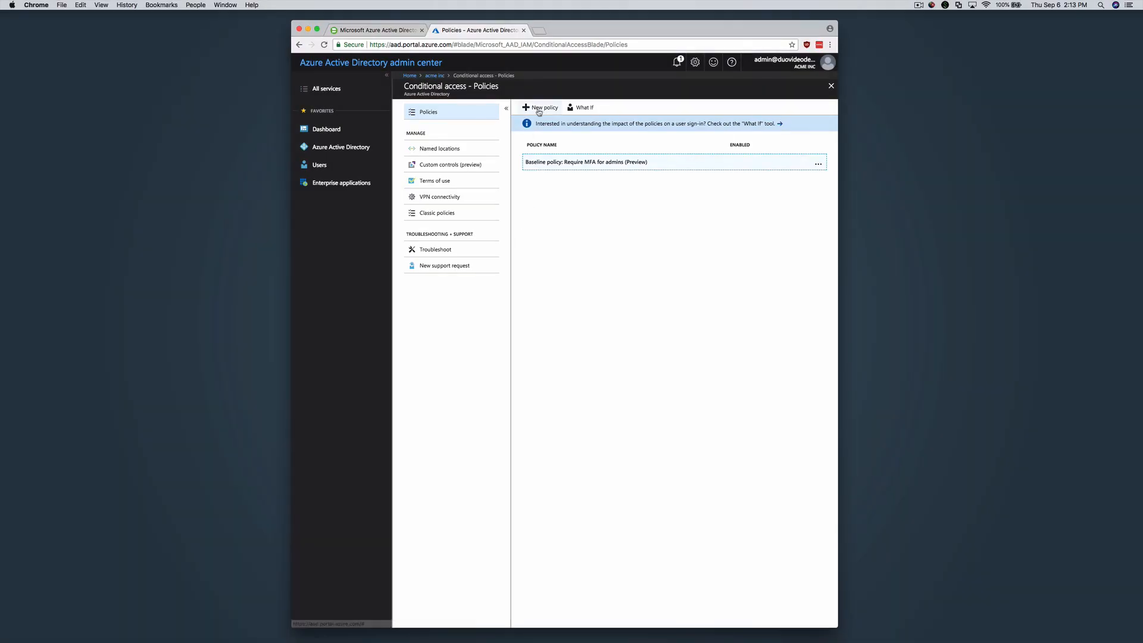
Start a new conditional access policy named 'Require Duo MFA'.
{"action": "left_click", "coordinate": [542, 107]}
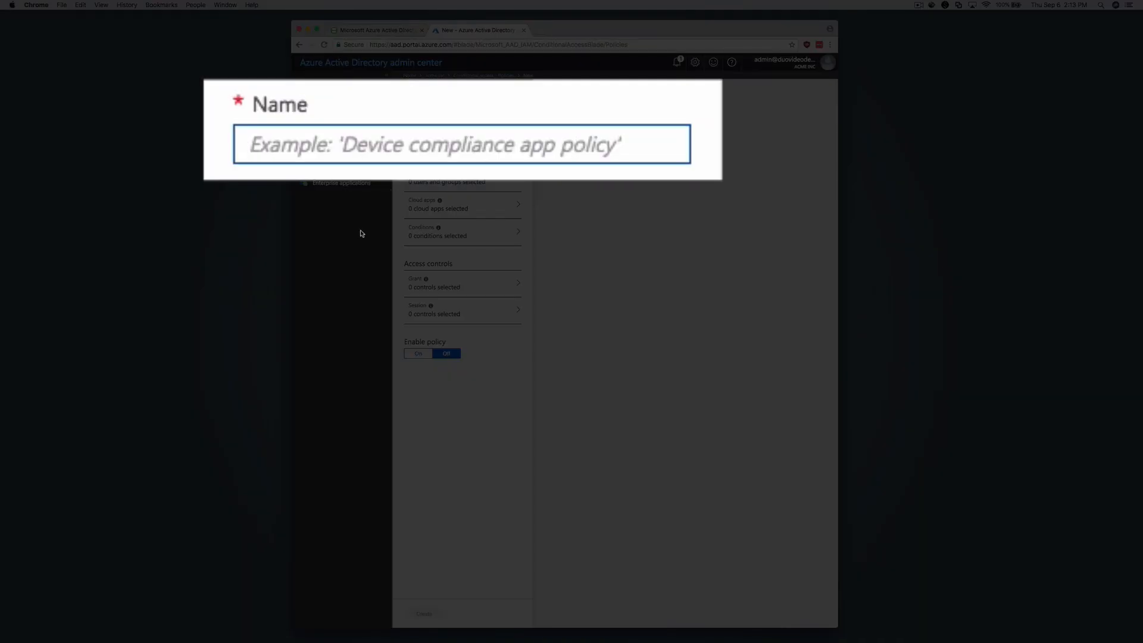
{"action": "type", "text": "Require Duo MFA"}
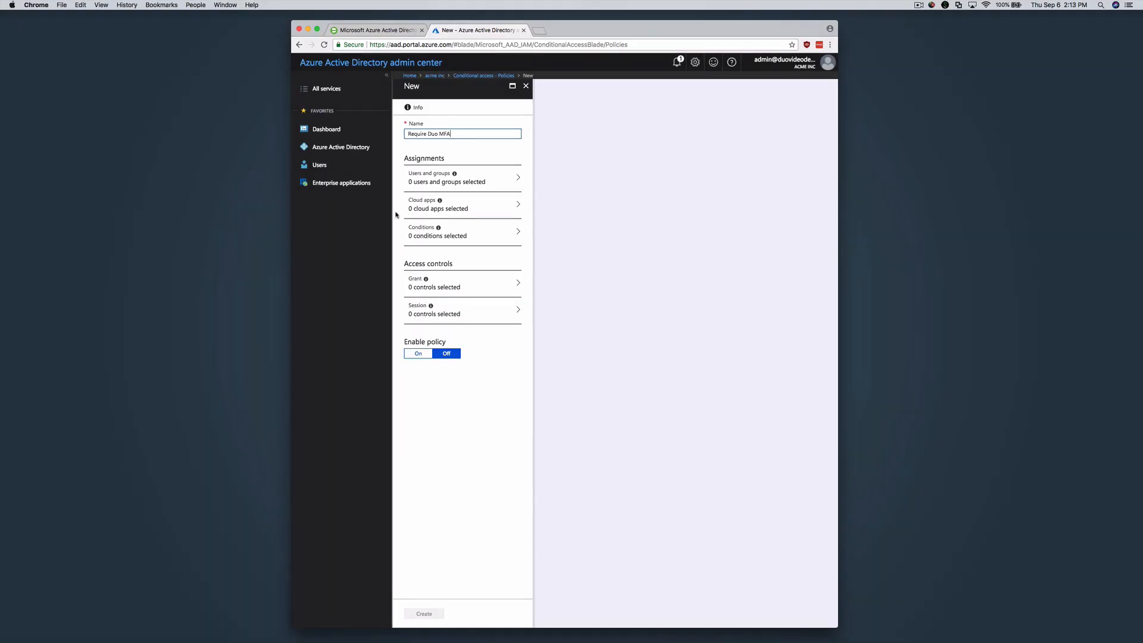
Assign the policy to selected users and groups, including only the Acme Demo user.
{"action": "left_click", "coordinate": [462, 178]}
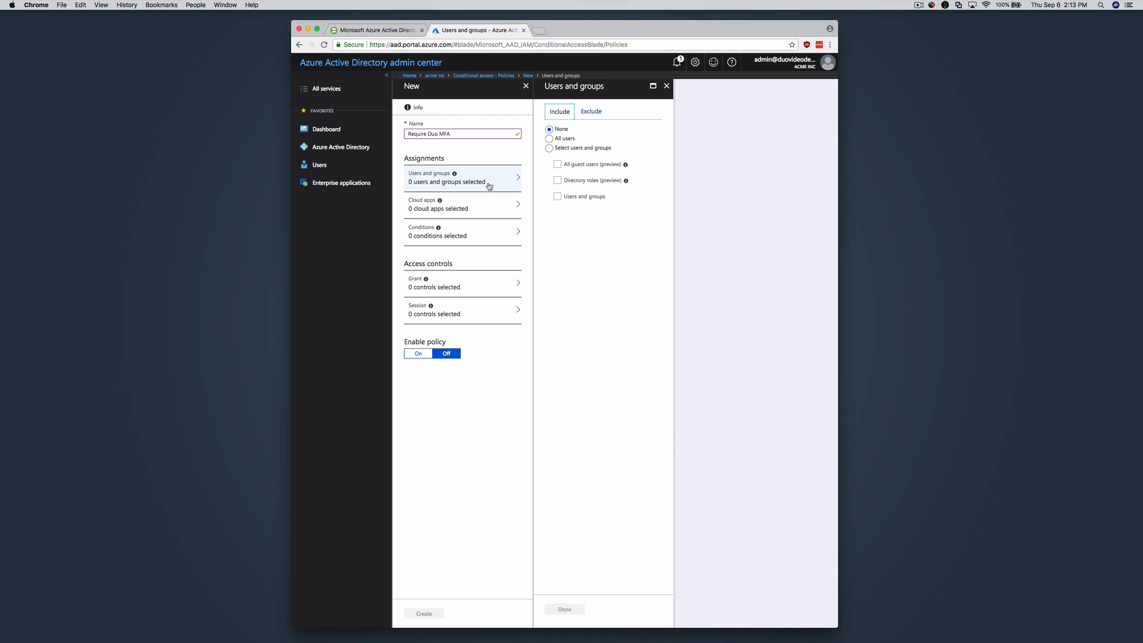
{"action": "mouse_move", "coordinate": [641, 154]}
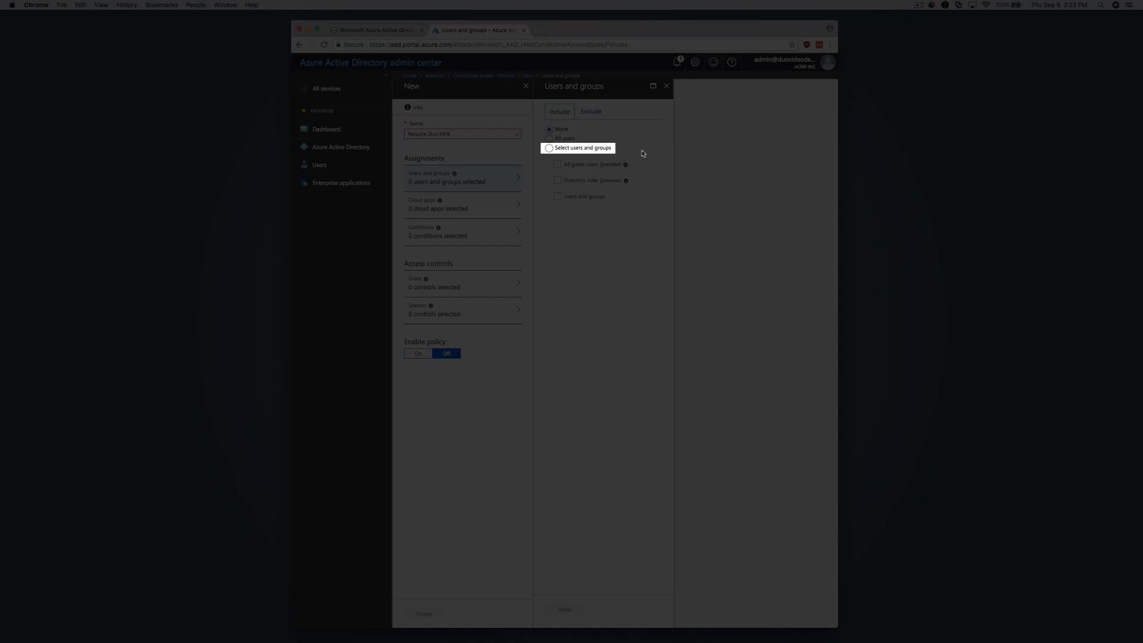
{"action": "left_click", "coordinate": [549, 148]}
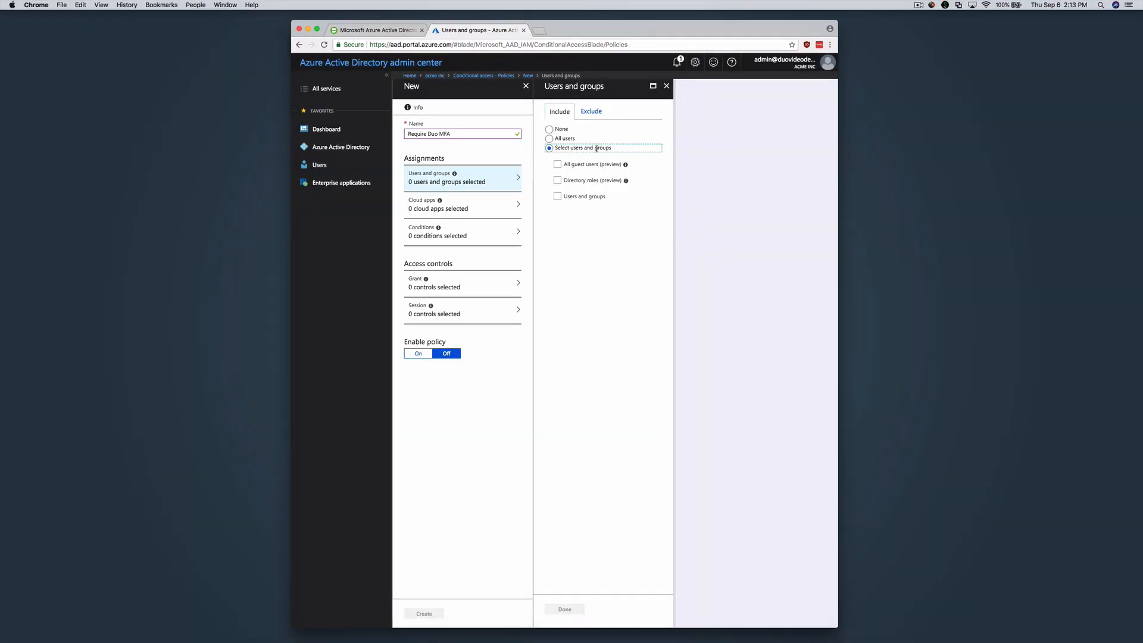
{"action": "left_click", "coordinate": [557, 196]}
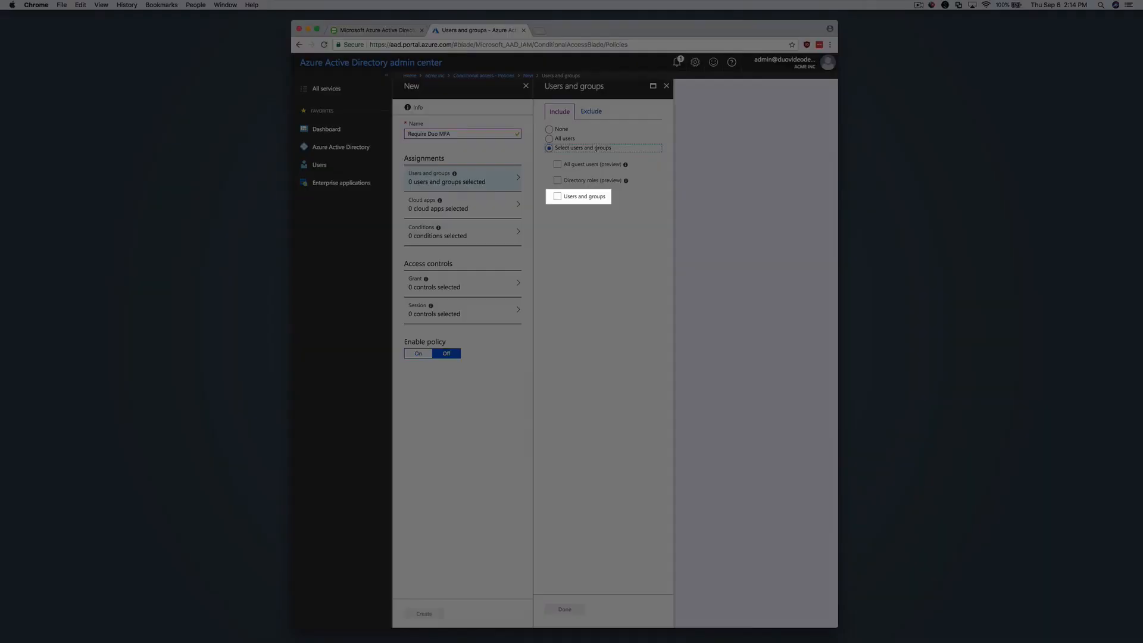
{"action": "left_click", "coordinate": [557, 197]}
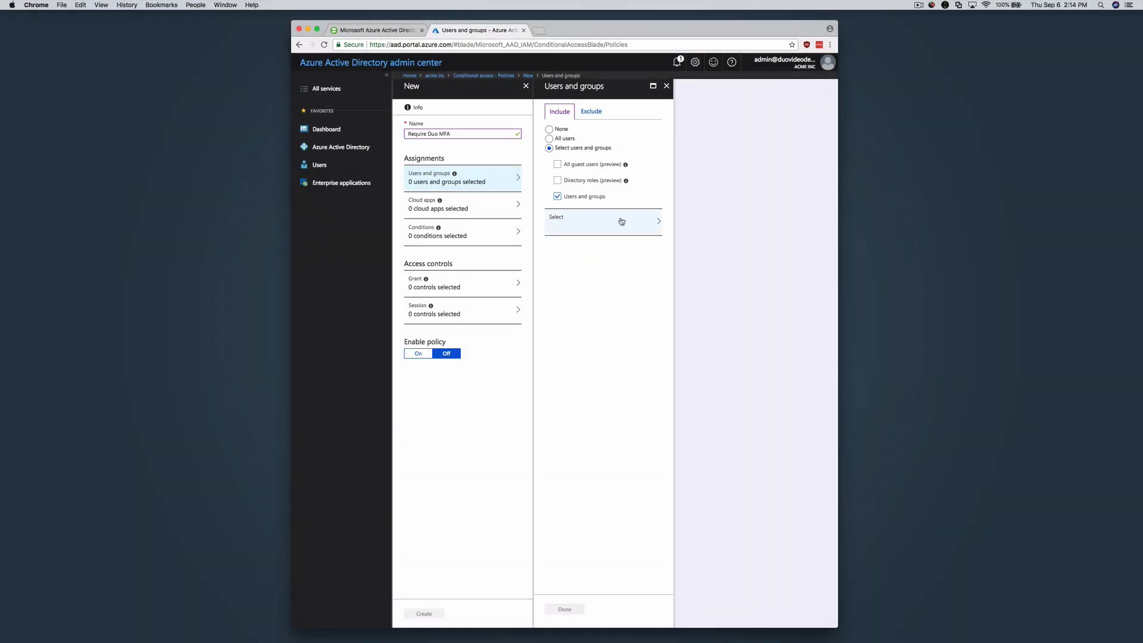
{"action": "left_click", "coordinate": [601, 221]}
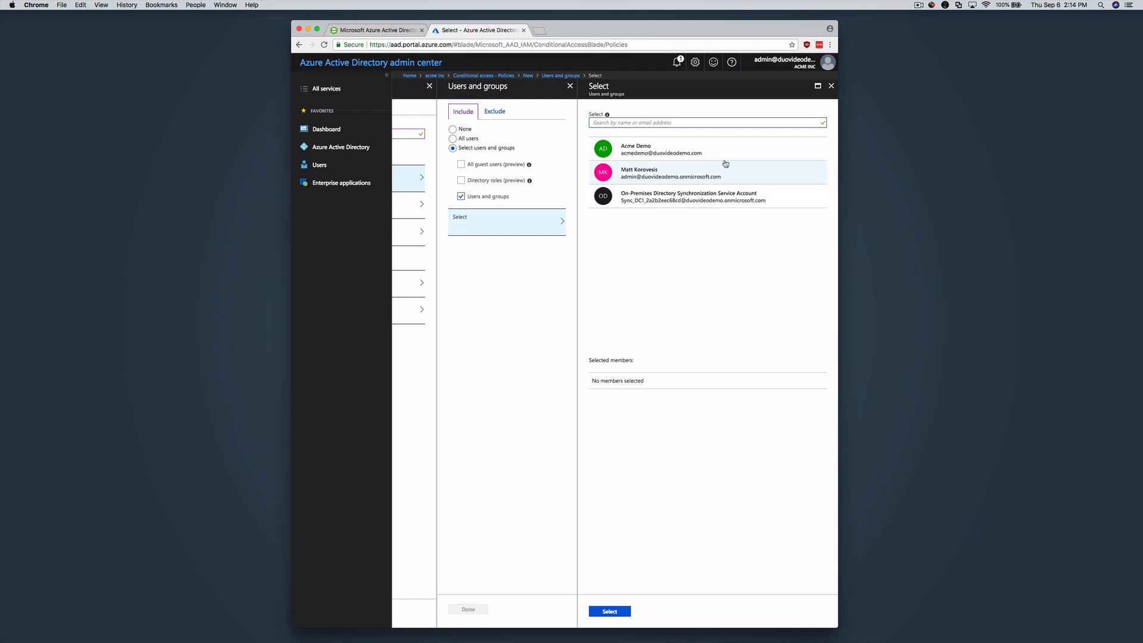
{"action": "left_click", "coordinate": [660, 149]}
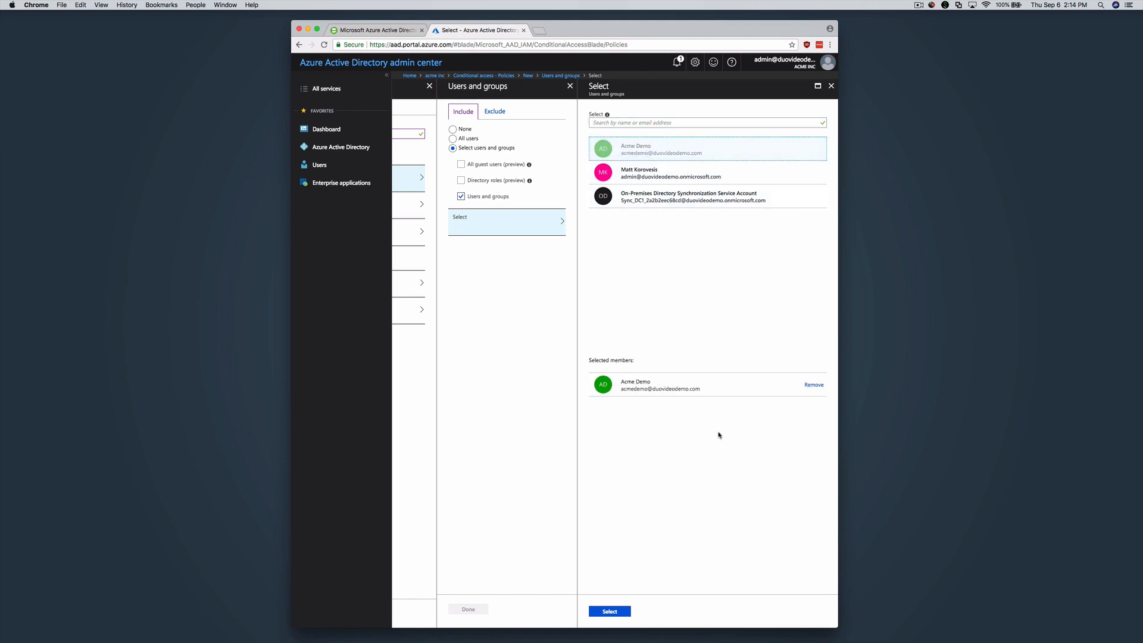
{"action": "mouse_move", "coordinate": [712, 471]}
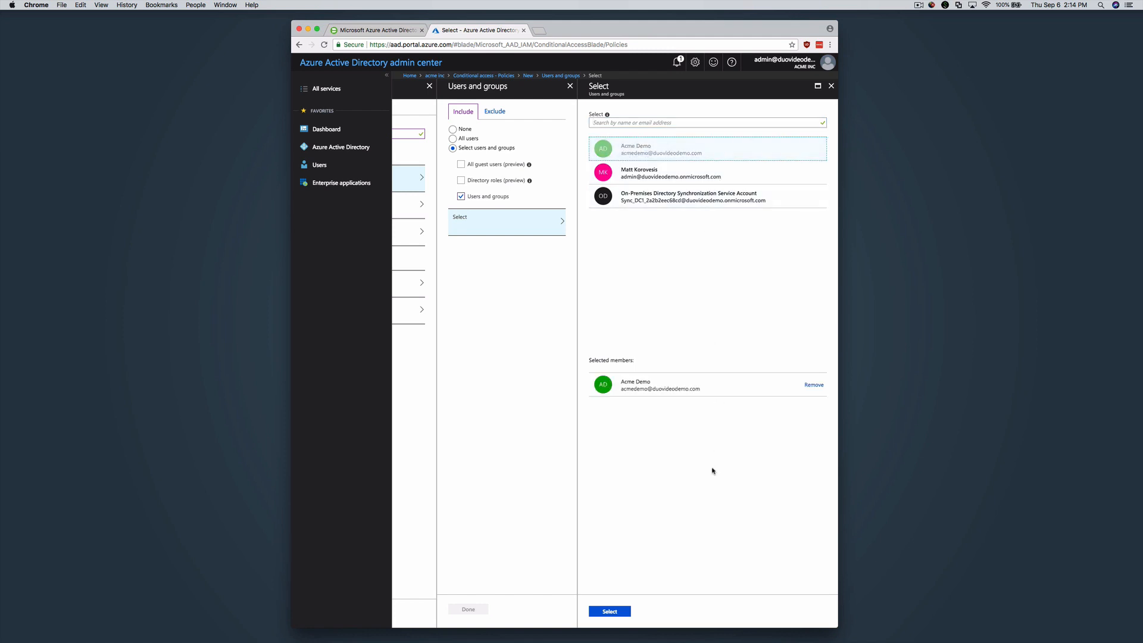
{"action": "mouse_move", "coordinate": [623, 593]}
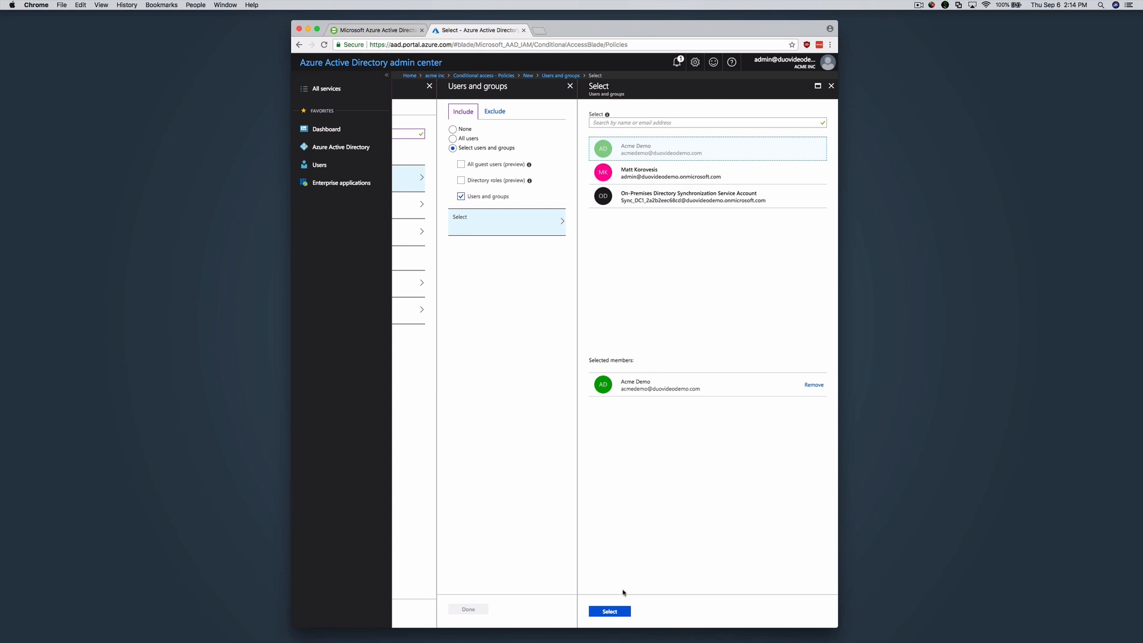
{"action": "left_click", "coordinate": [610, 611]}
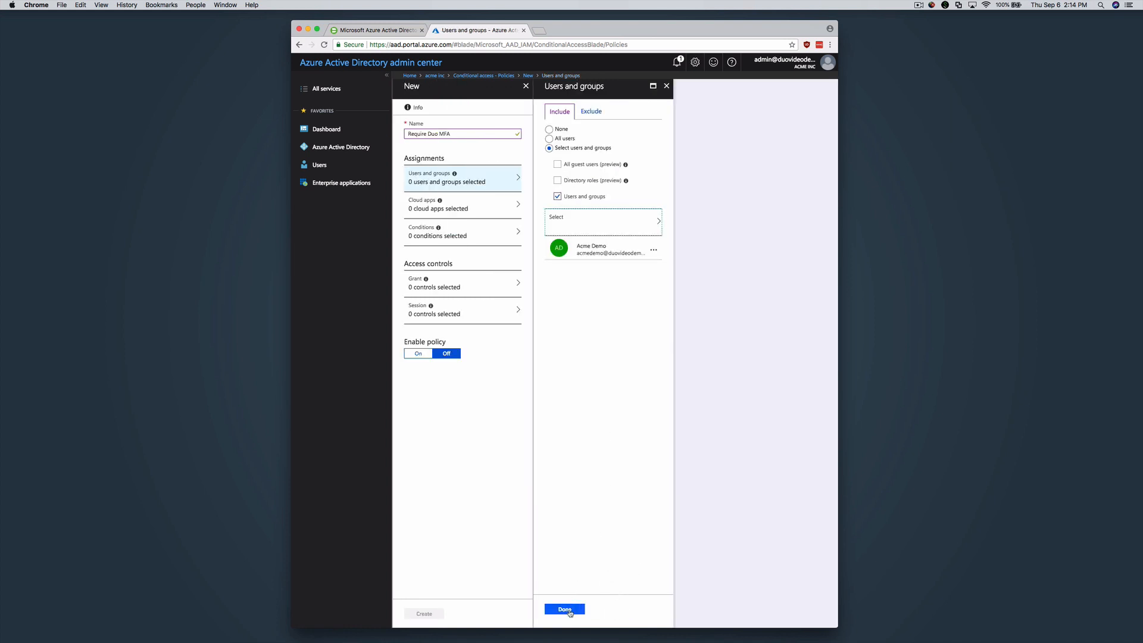
Finish the user assignment and target the policy at specific cloud apps.
{"action": "left_click", "coordinate": [564, 609]}
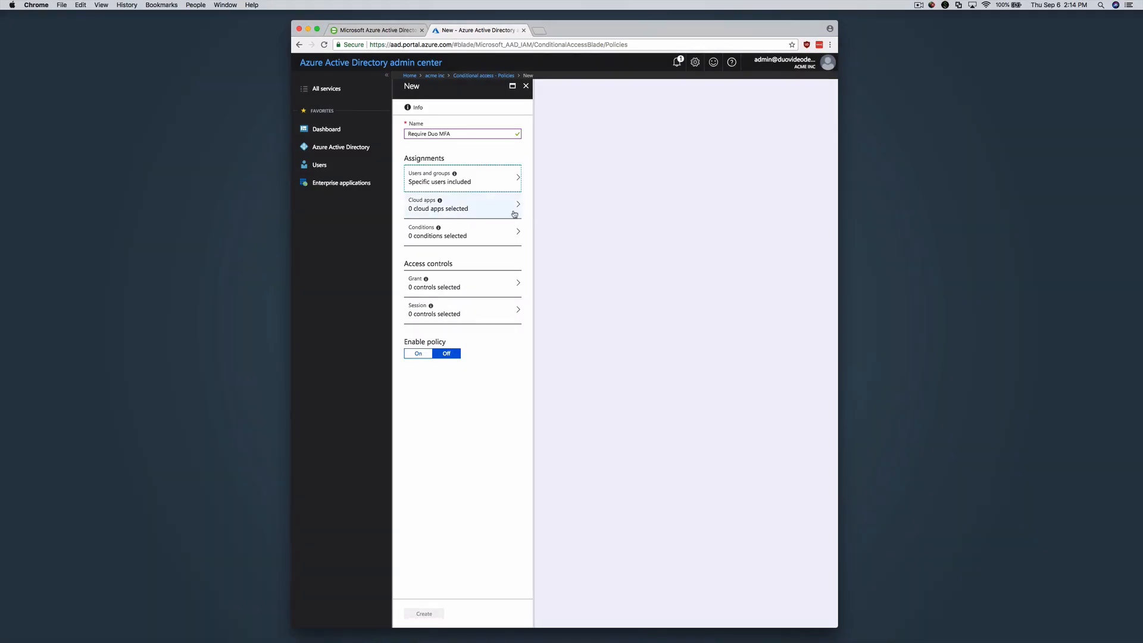
{"action": "left_click", "coordinate": [462, 204]}
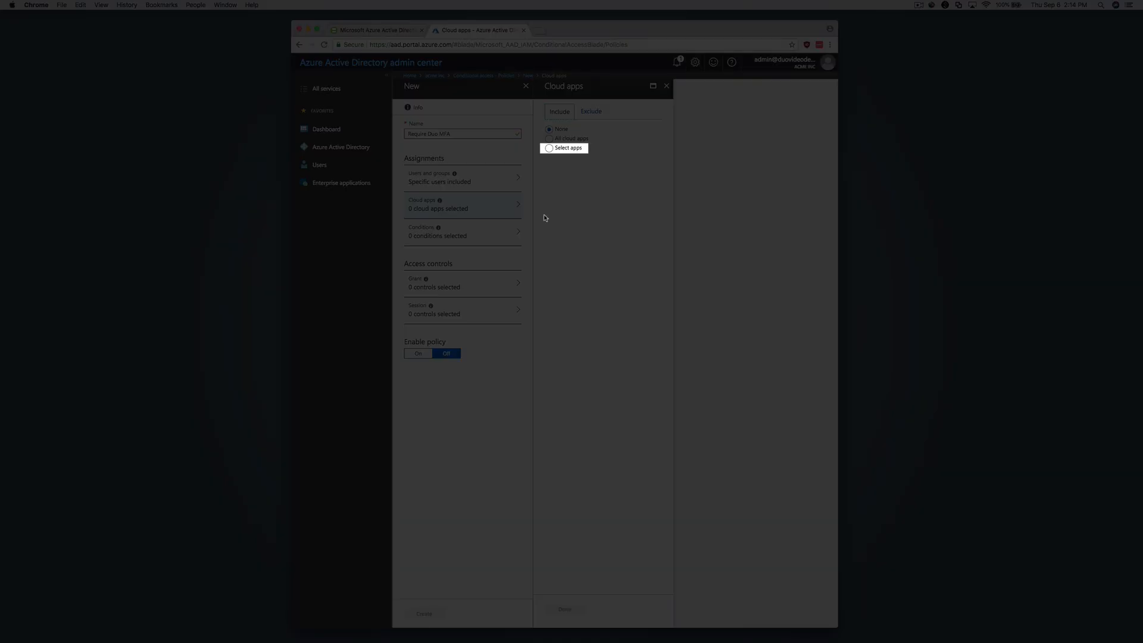
{"action": "left_click", "coordinate": [549, 148]}
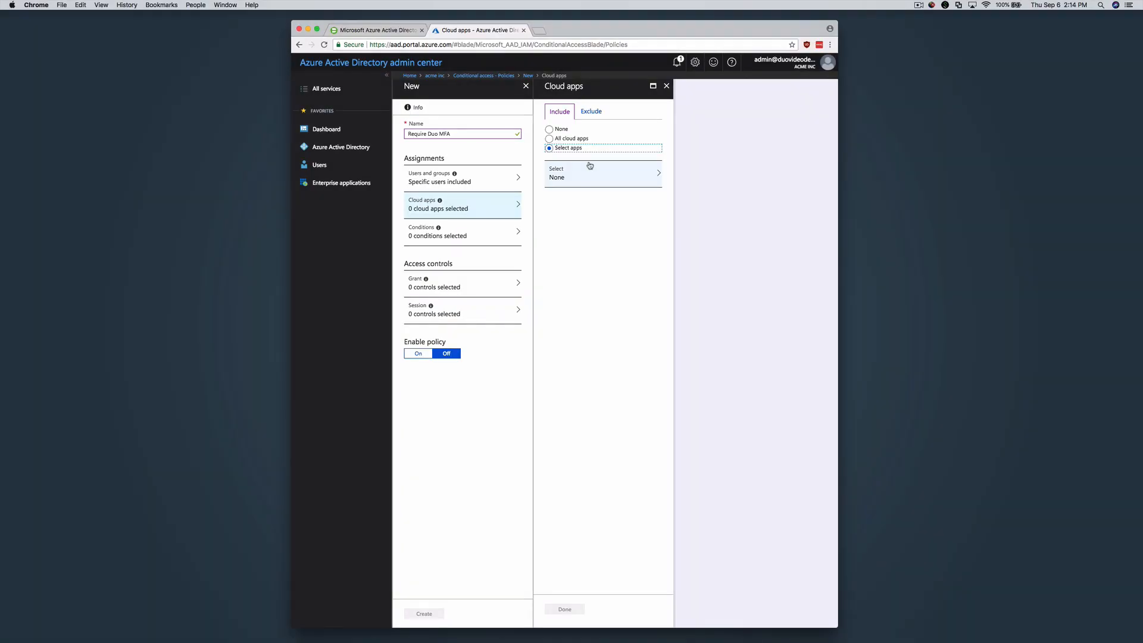
{"action": "left_click", "coordinate": [603, 173]}
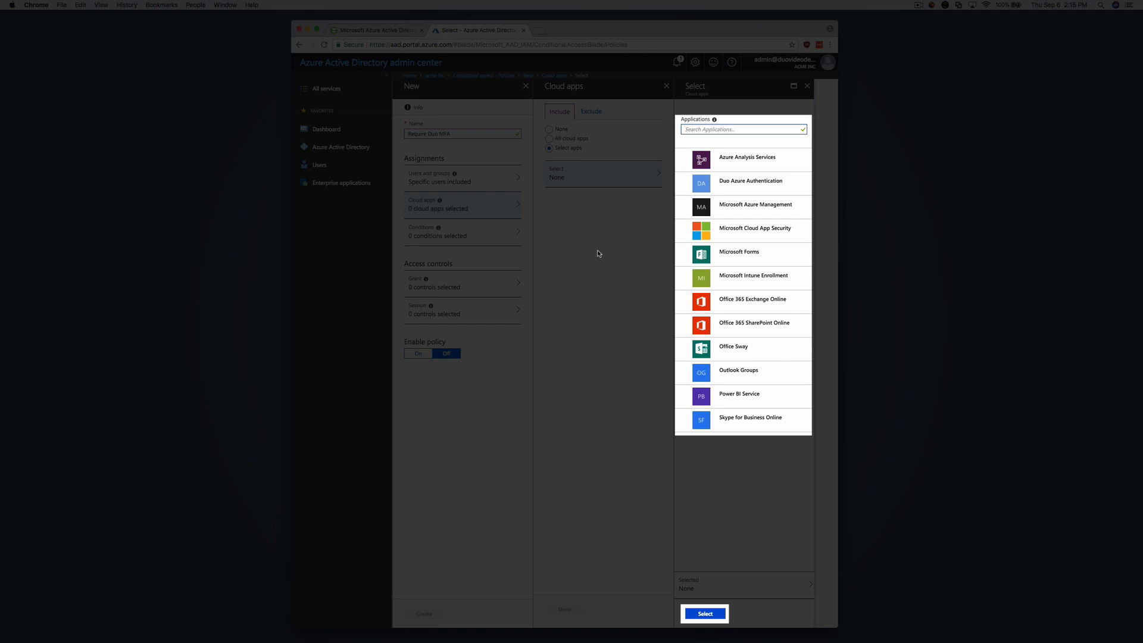
Include Office 365 Exchange Online as the policy's only cloud app.
{"action": "left_click", "coordinate": [751, 299]}
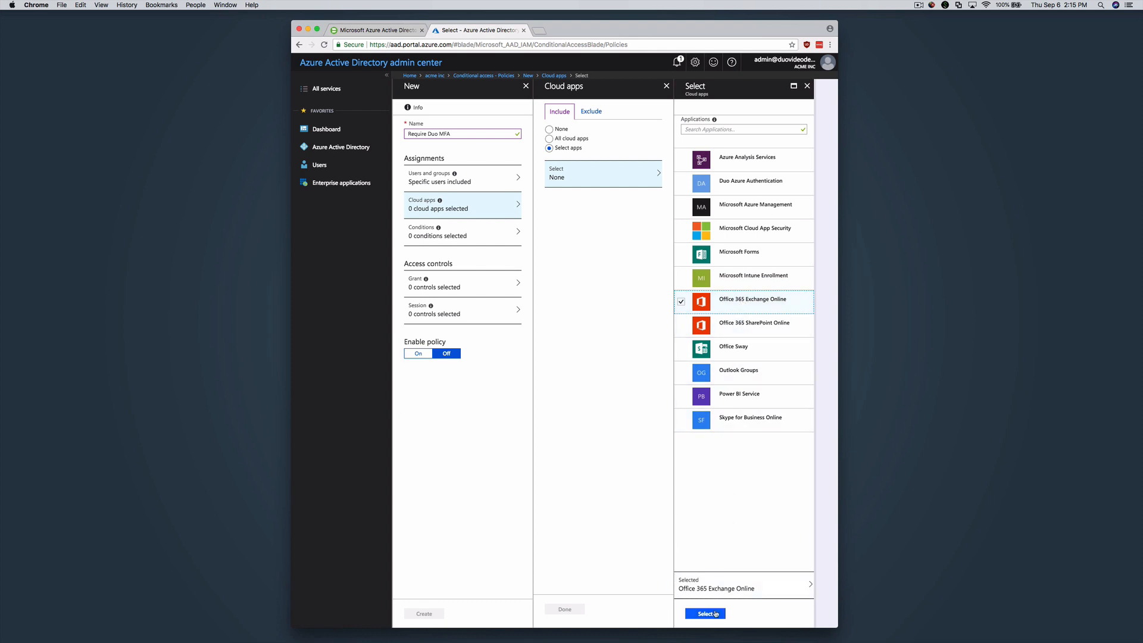
{"action": "left_click", "coordinate": [705, 613]}
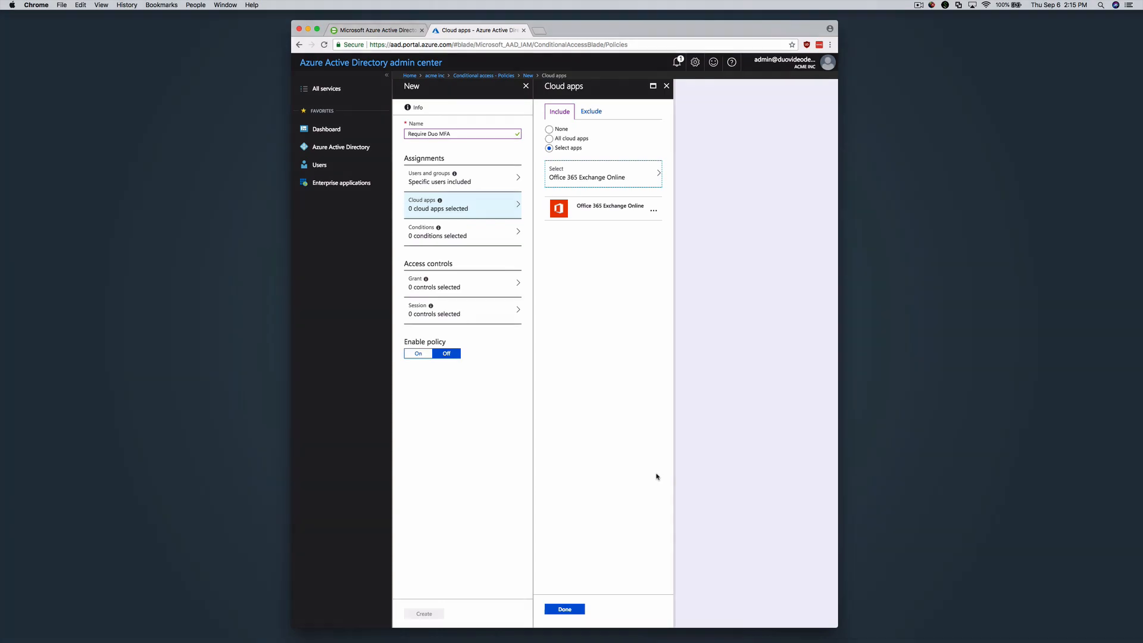
{"action": "left_click", "coordinate": [564, 608]}
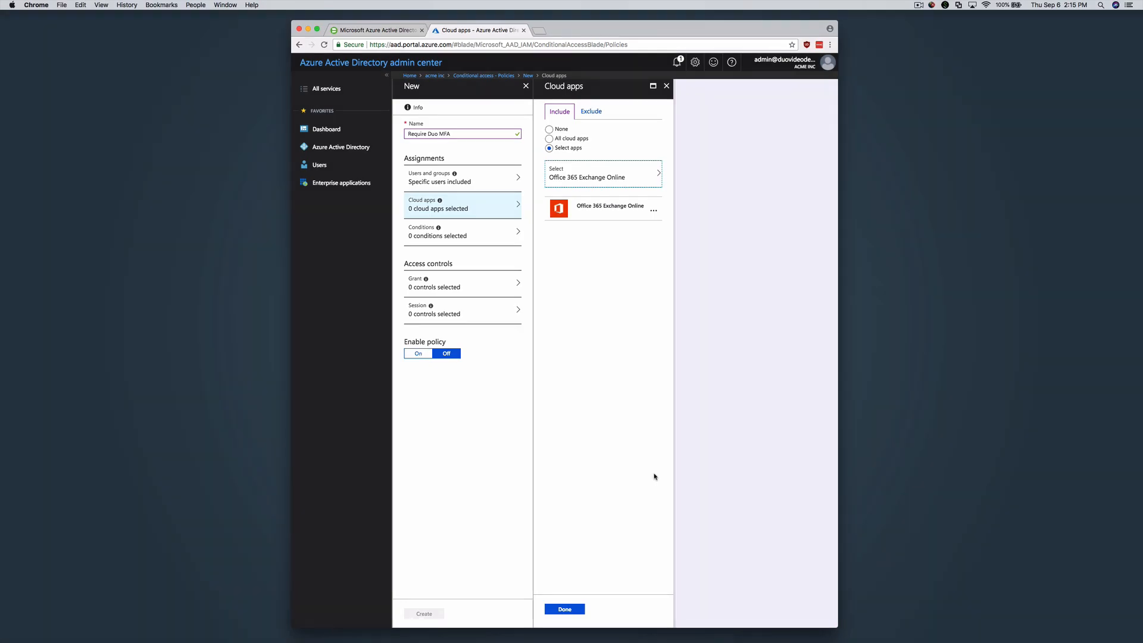
{"action": "left_click", "coordinate": [565, 608]}
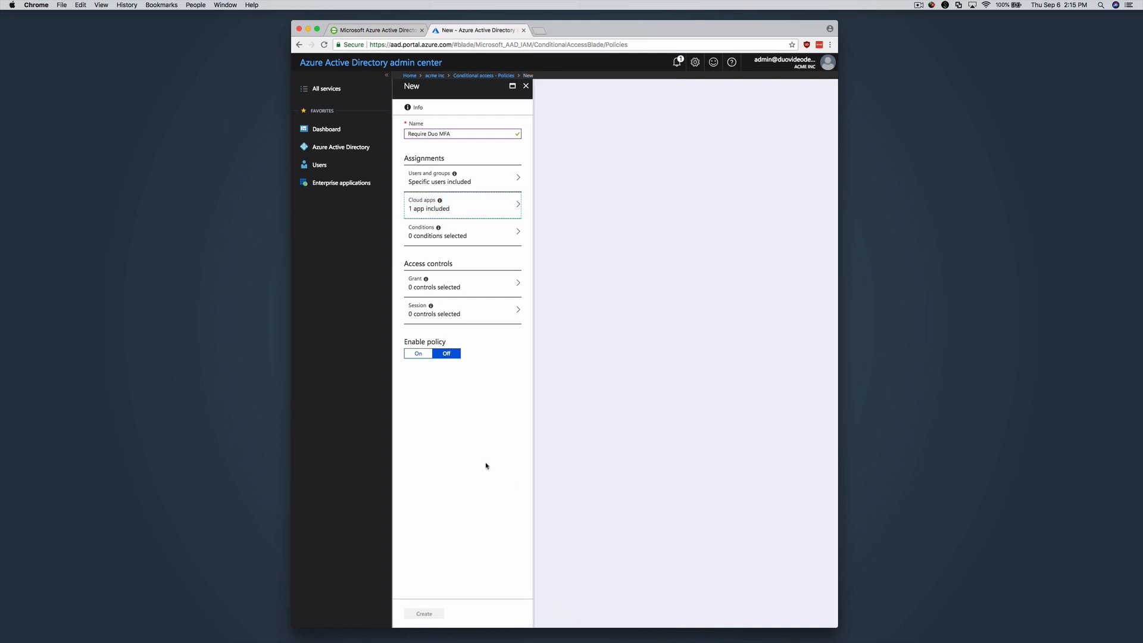
Set the policy to grant access requiring the RequireDuoMfa custom control.
{"action": "left_click", "coordinate": [462, 283]}
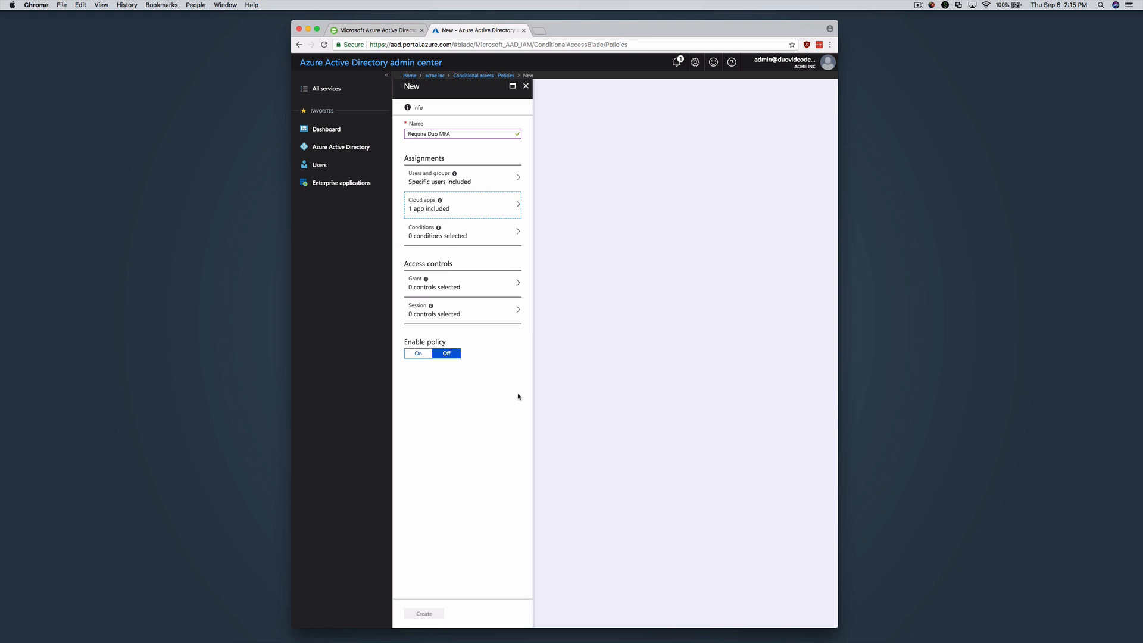
{"action": "left_click", "coordinate": [461, 284]}
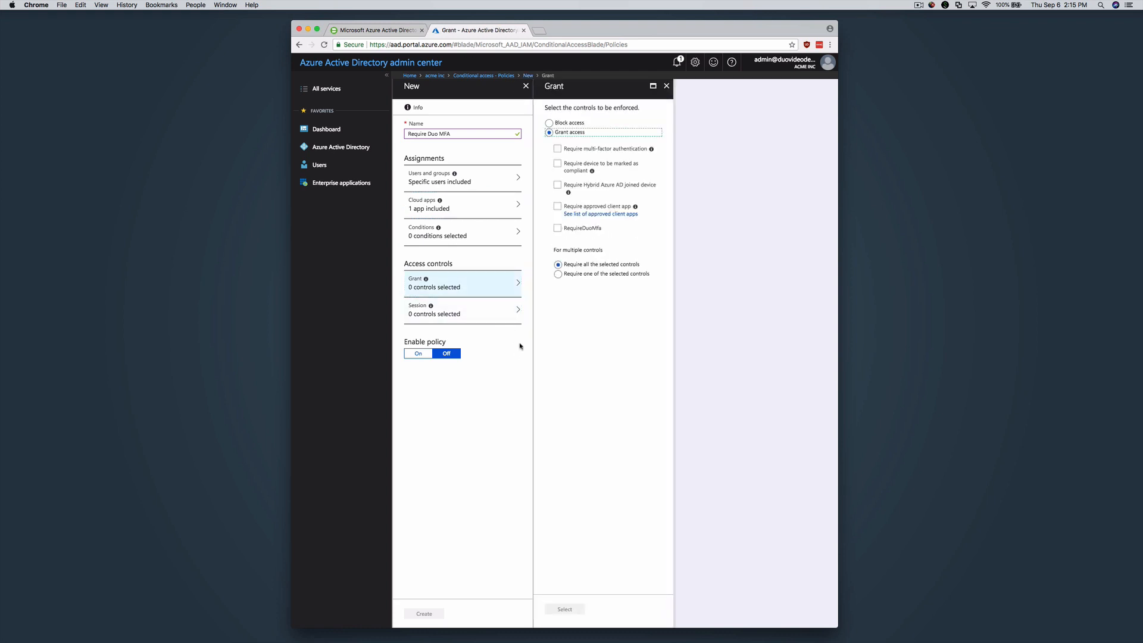
{"action": "mouse_move", "coordinate": [522, 349]}
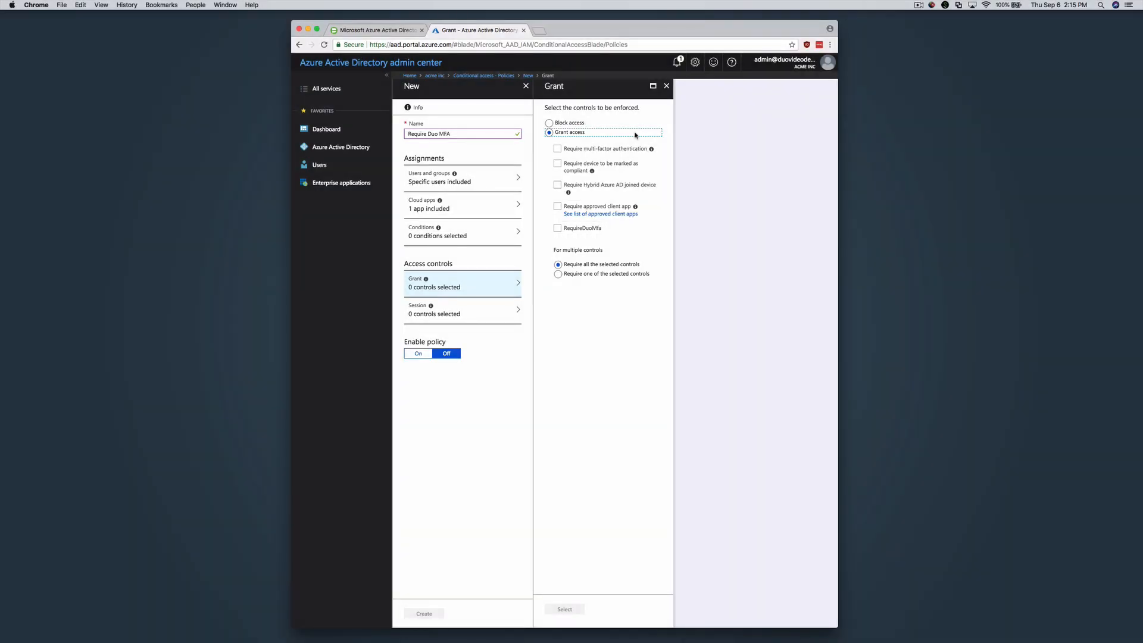
{"action": "left_click", "coordinate": [557, 227]}
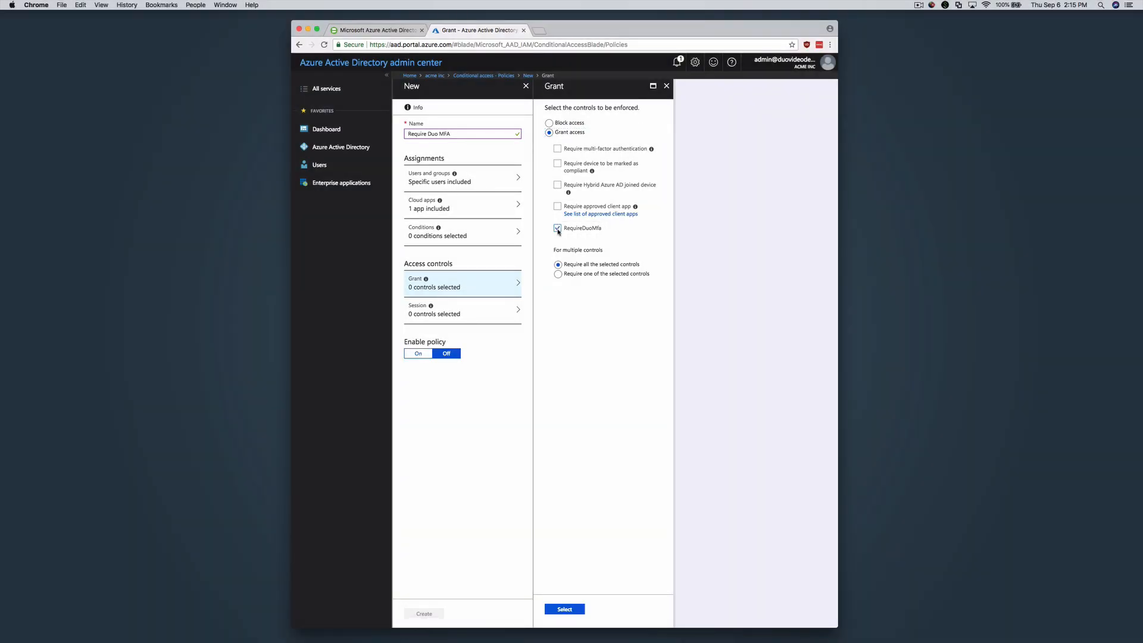
{"action": "left_click", "coordinate": [557, 228]}
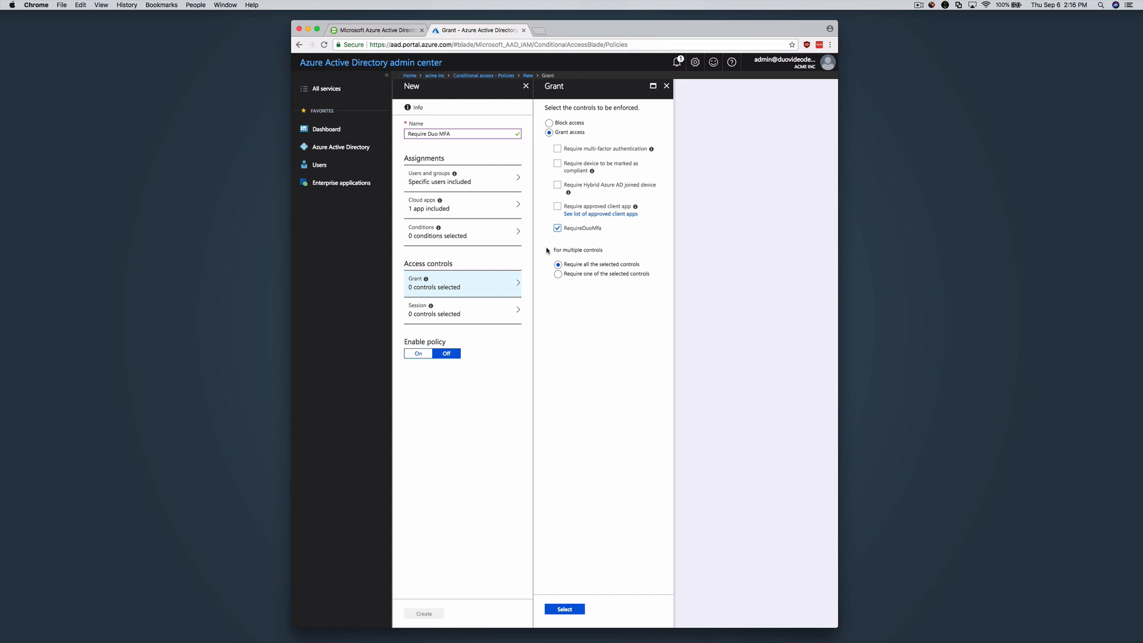
{"action": "left_click", "coordinate": [563, 609]}
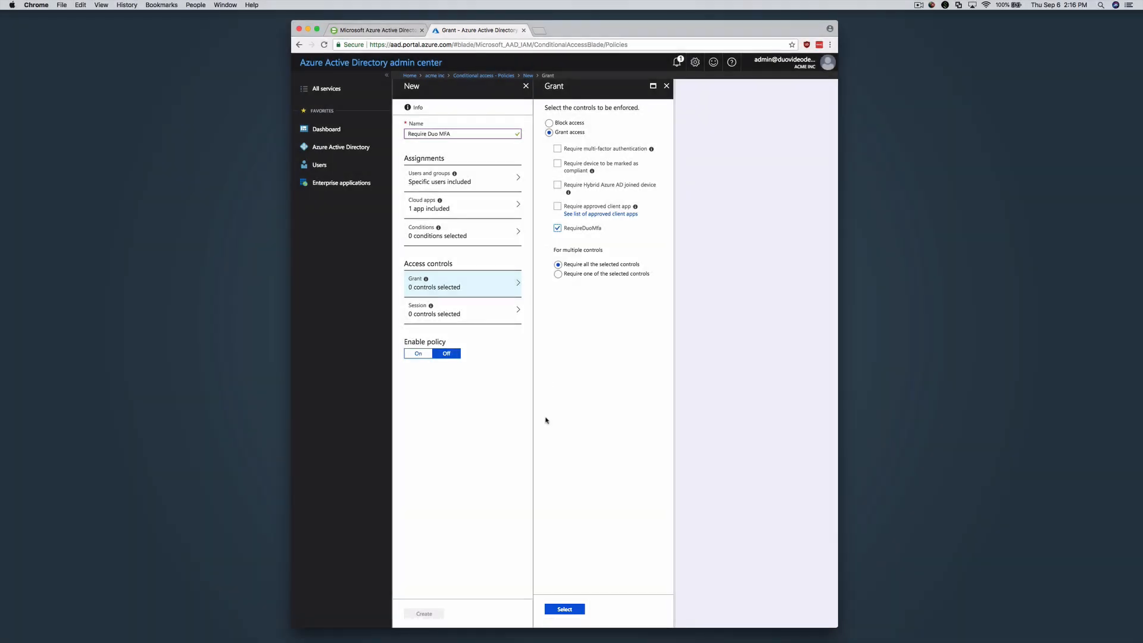
{"action": "left_click", "coordinate": [565, 609]}
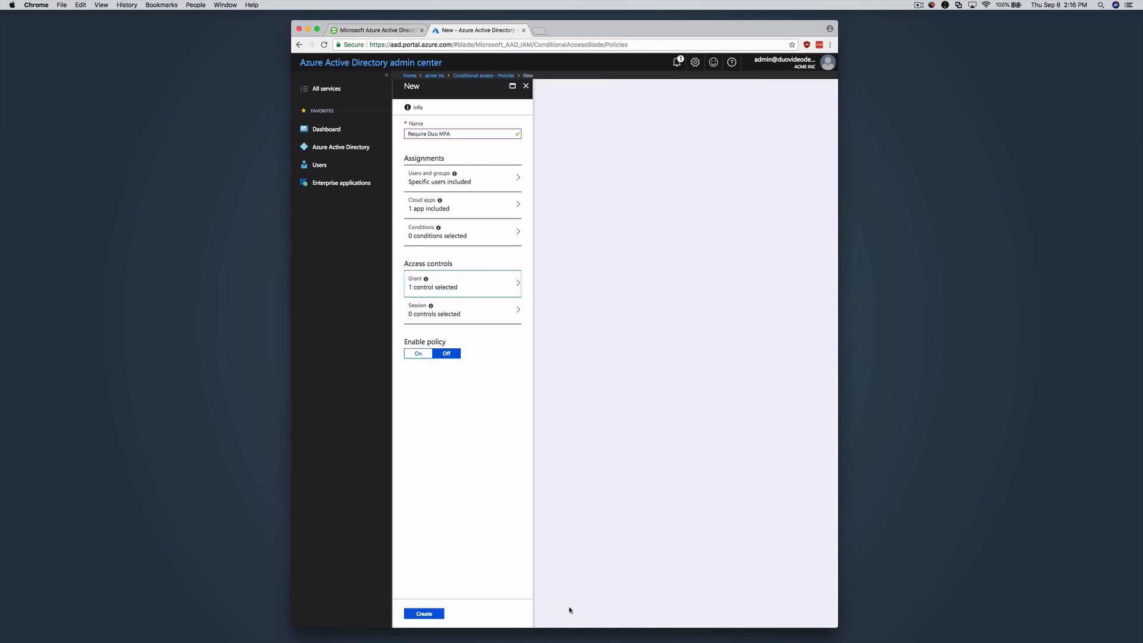
Enable the Require Duo MFA policy and create it.
{"action": "left_click", "coordinate": [418, 353]}
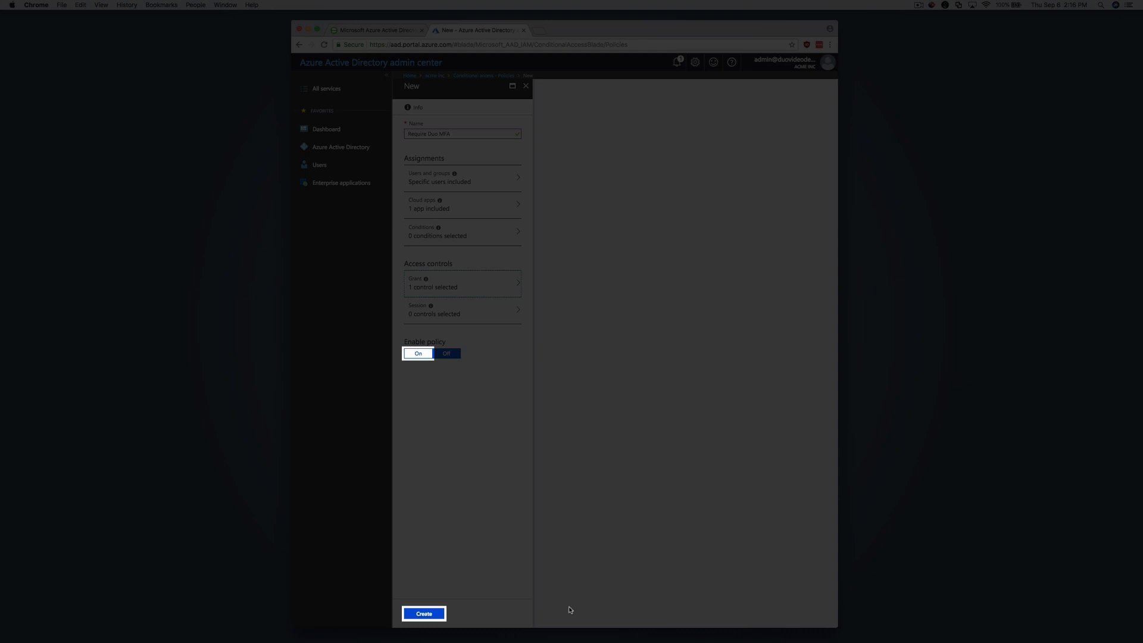
{"action": "left_click", "coordinate": [418, 354]}
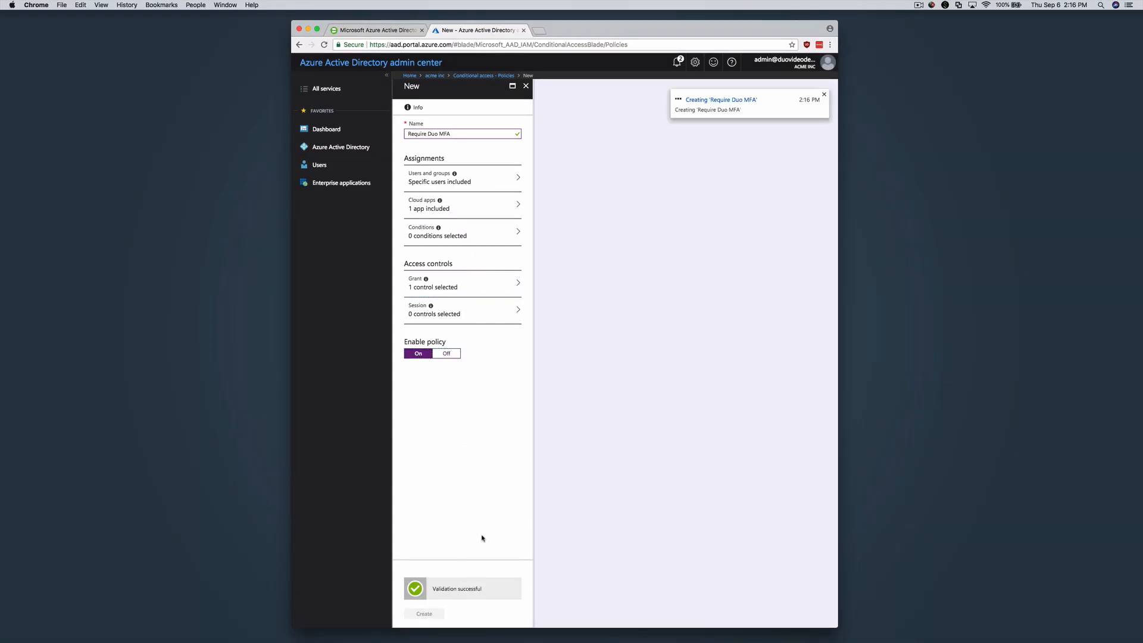
{"action": "left_click", "coordinate": [424, 613]}
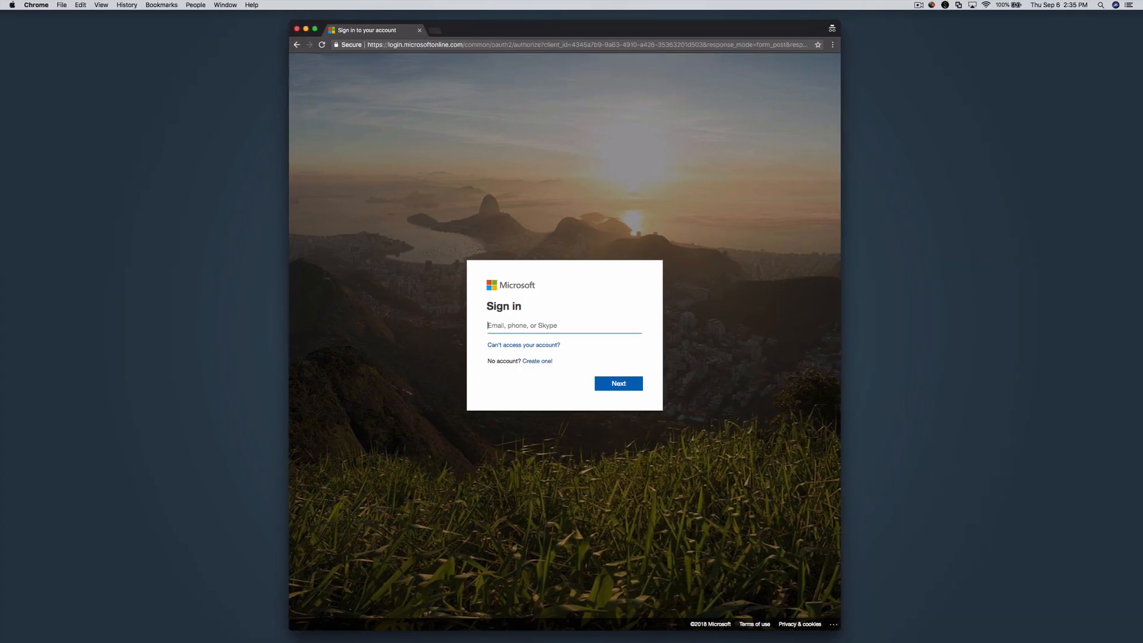
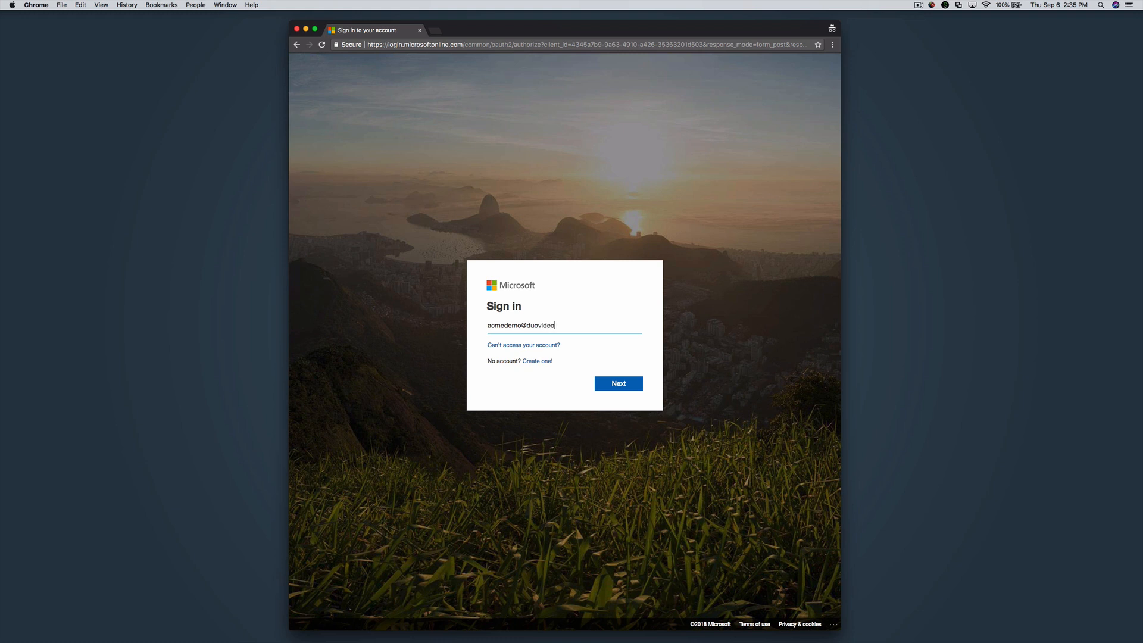
{"action": "left_click", "coordinate": [617, 383]}
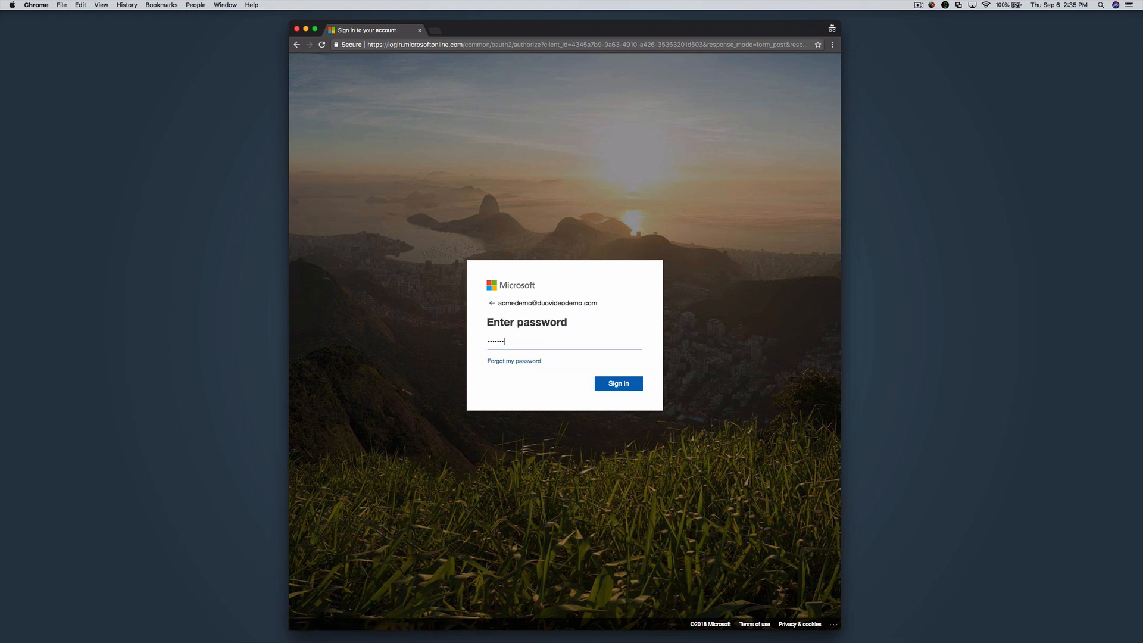
{"action": "left_click", "coordinate": [618, 384]}
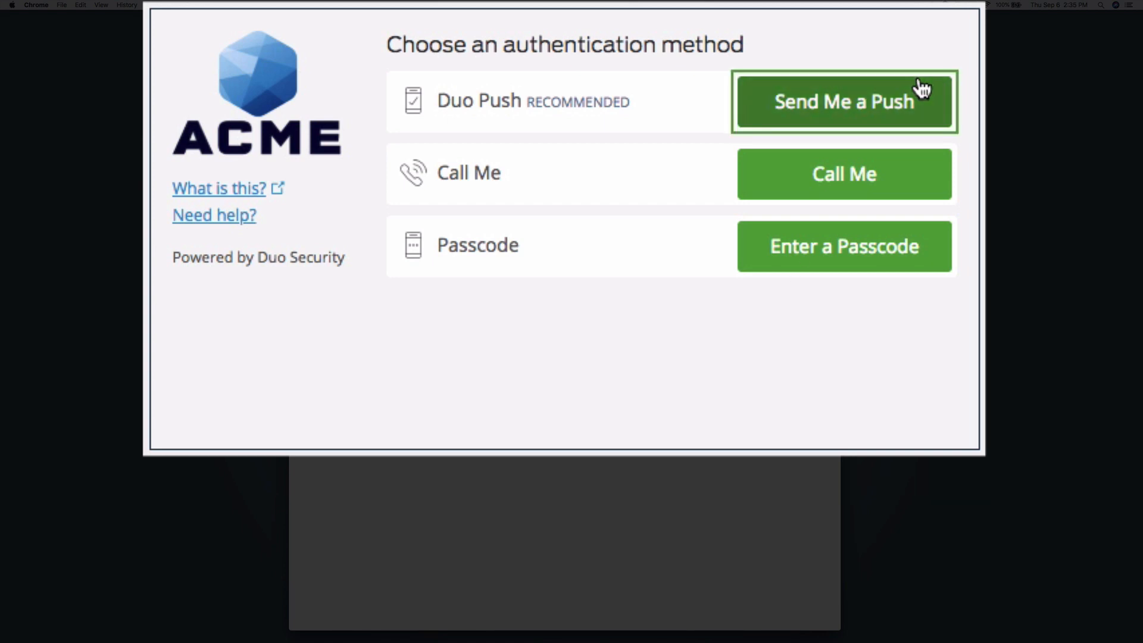
{"action": "left_click", "coordinate": [843, 101]}
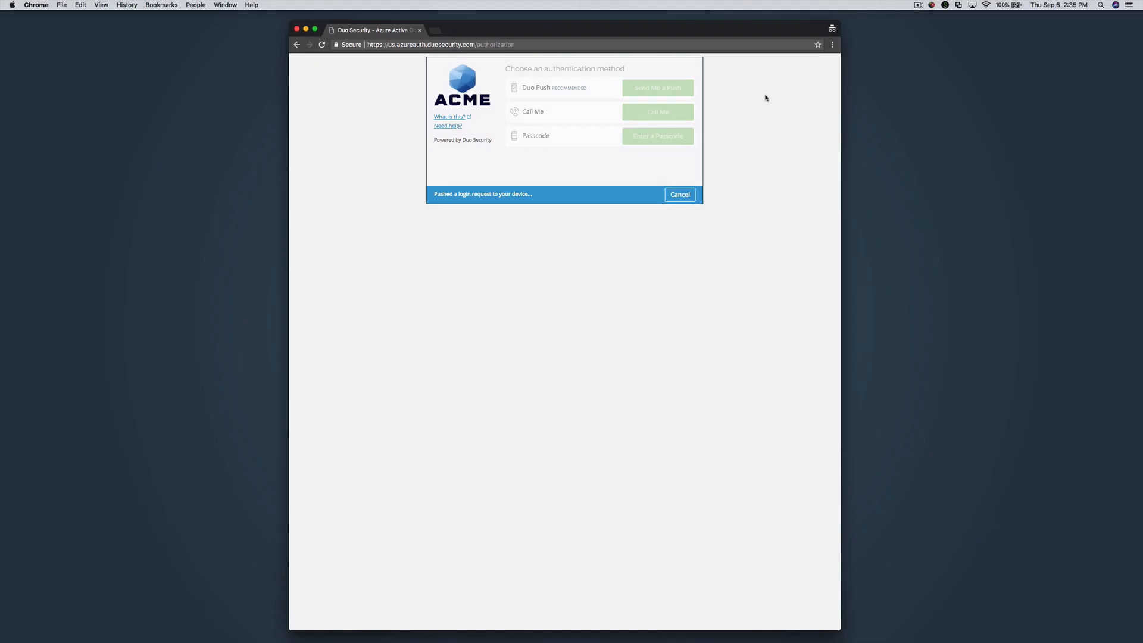